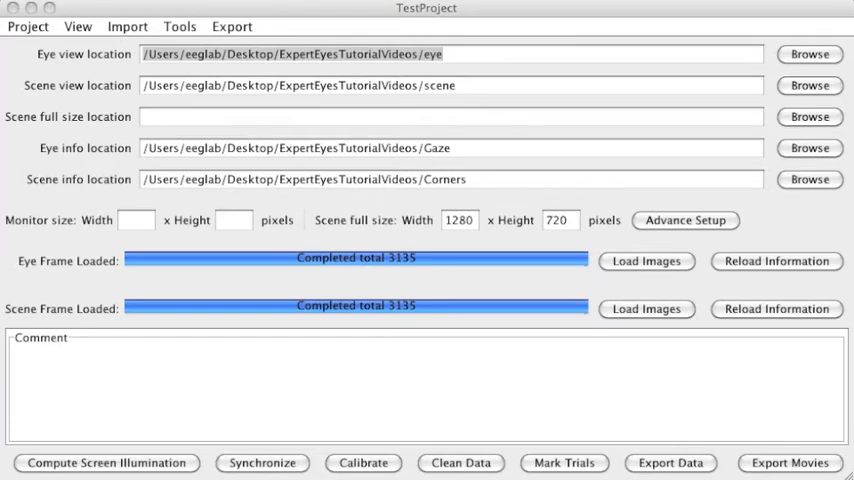
mouse_move(628, 356)
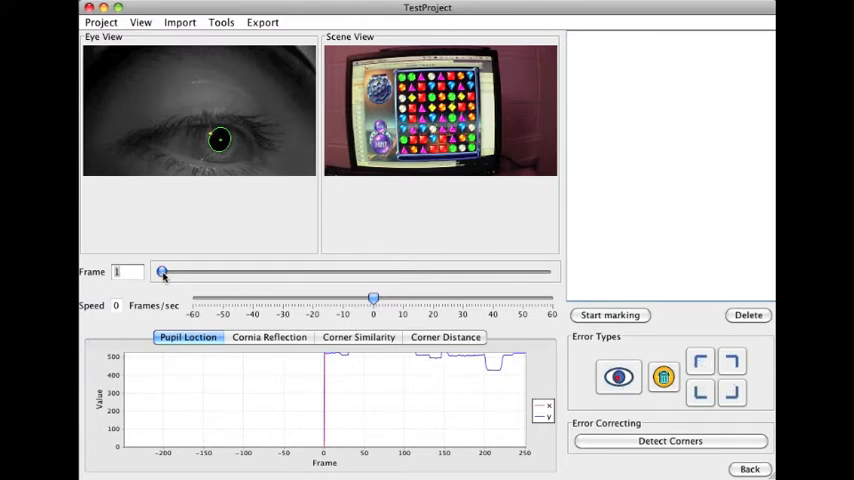
Scrub the Frame slider forward to frame 1102 showing the blank calibration screen
drag(160, 272, 196, 272)
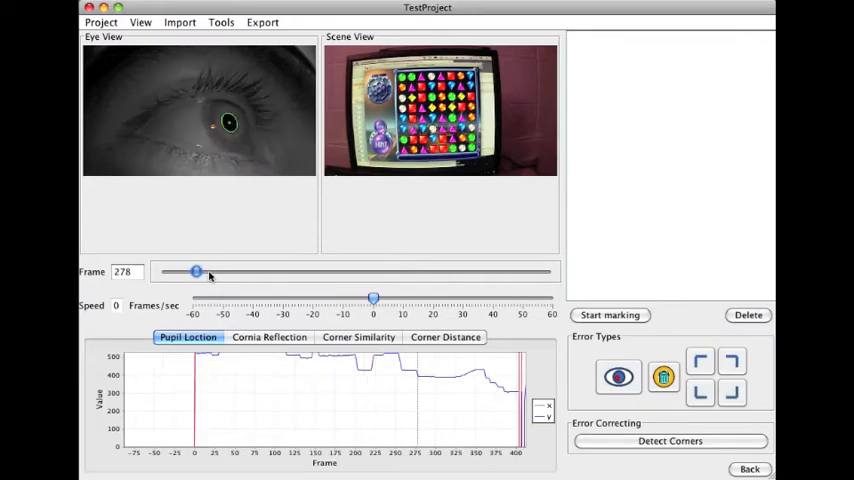
drag(196, 272, 236, 272)
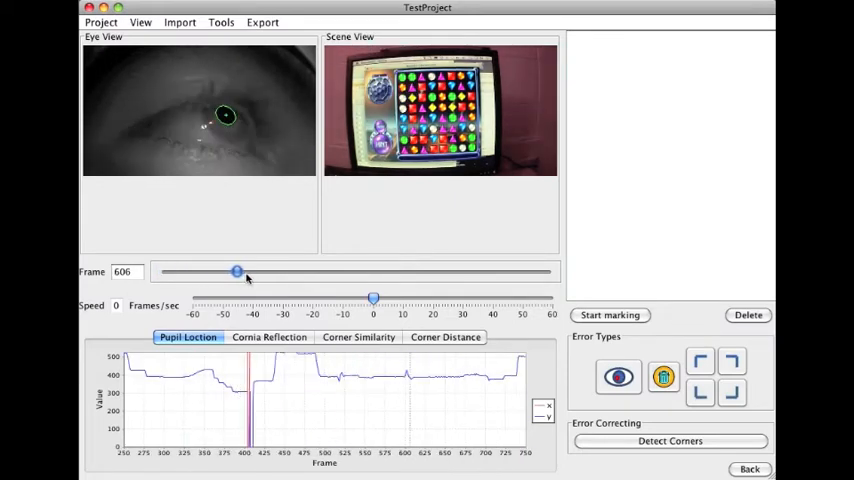
drag(236, 272, 260, 272)
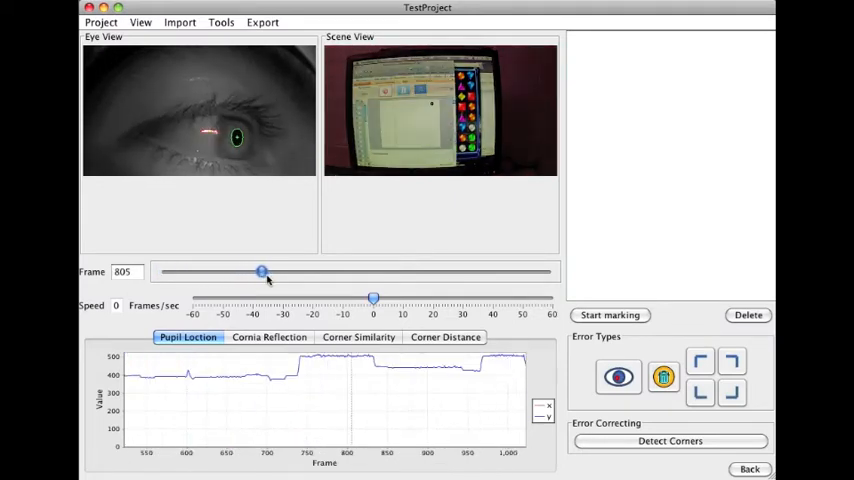
drag(260, 272, 300, 272)
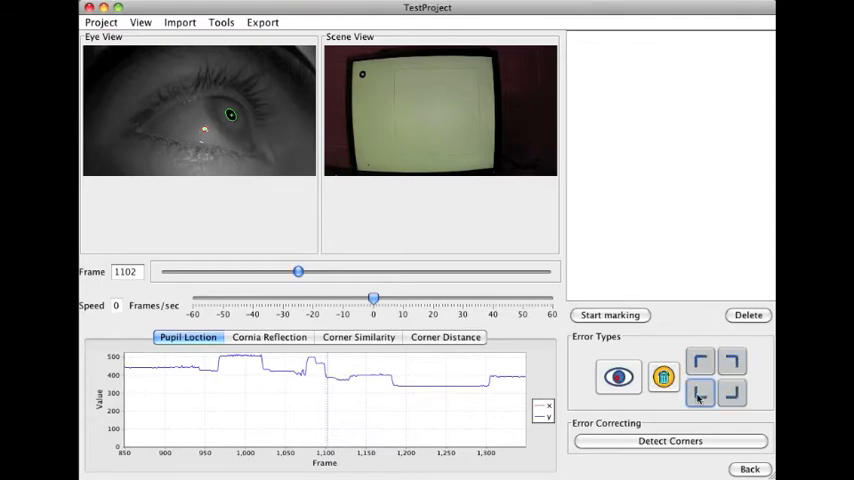
mouse_move(718, 410)
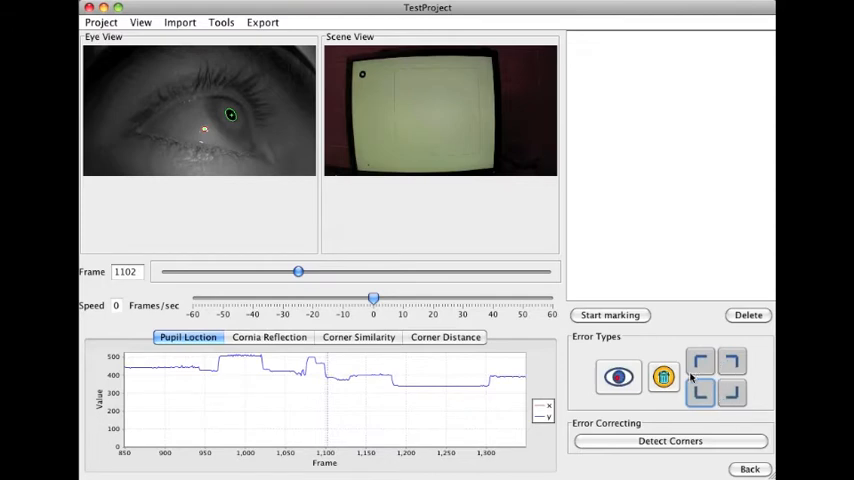
mouse_move(720, 384)
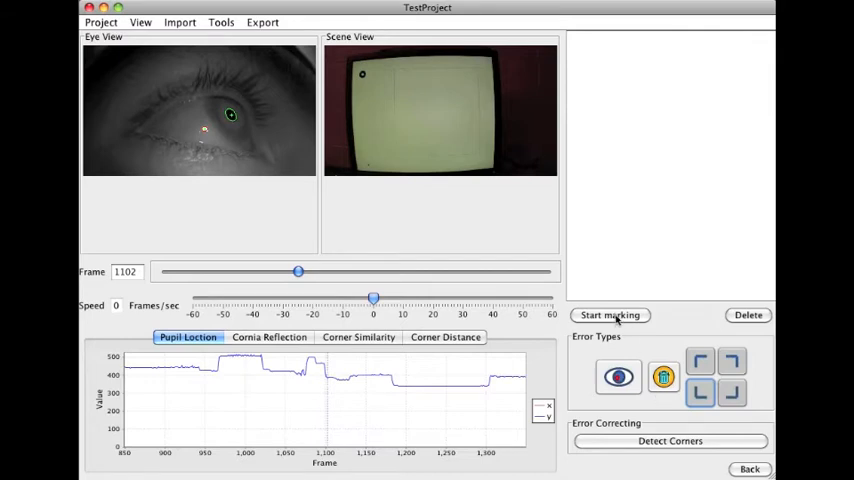
Start marking at frame 1102 and extend the four-corner error span to frame 3124
click(608, 316)
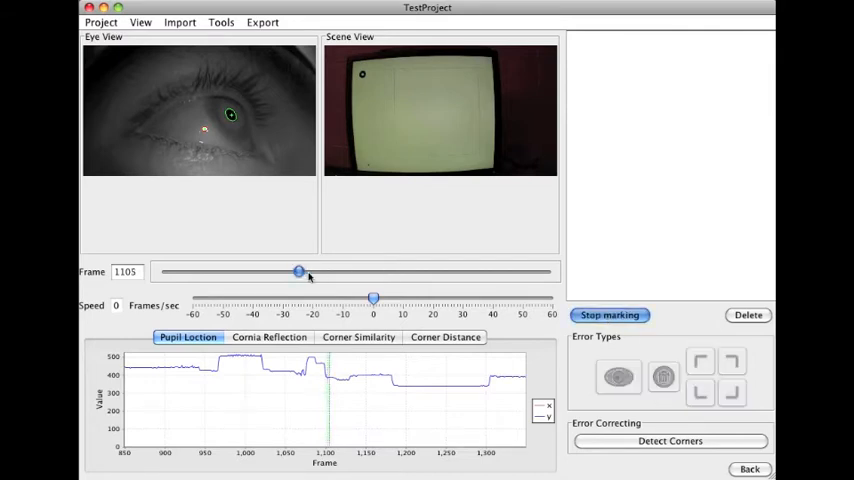
drag(300, 272, 382, 272)
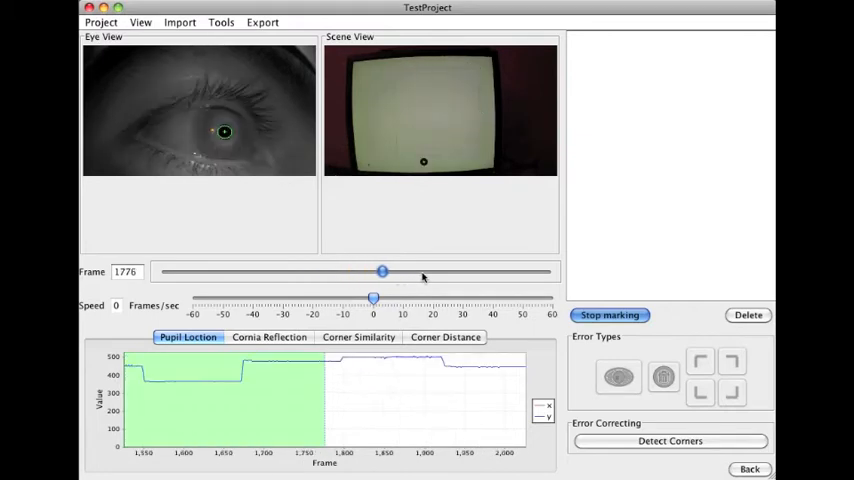
drag(382, 272, 496, 272)
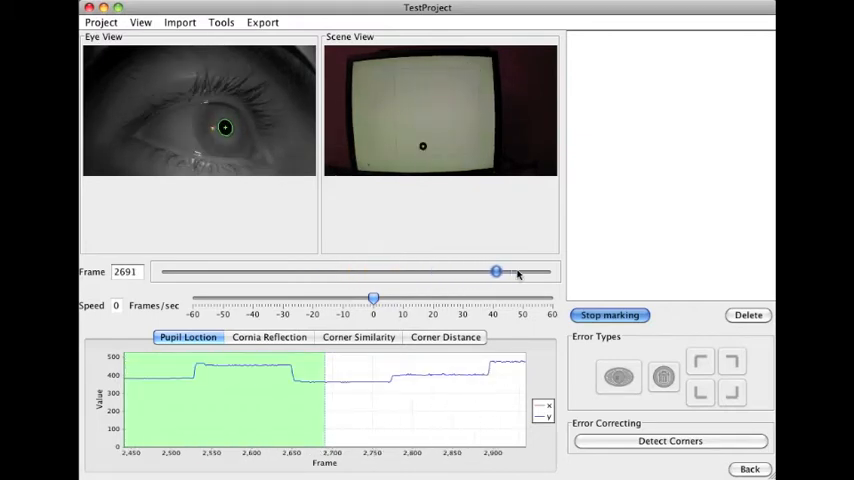
drag(496, 272, 548, 272)
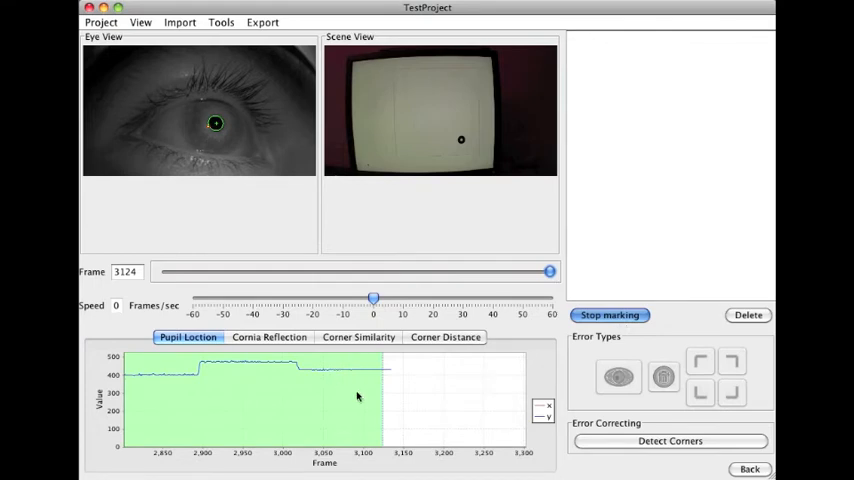
mouse_move(662, 322)
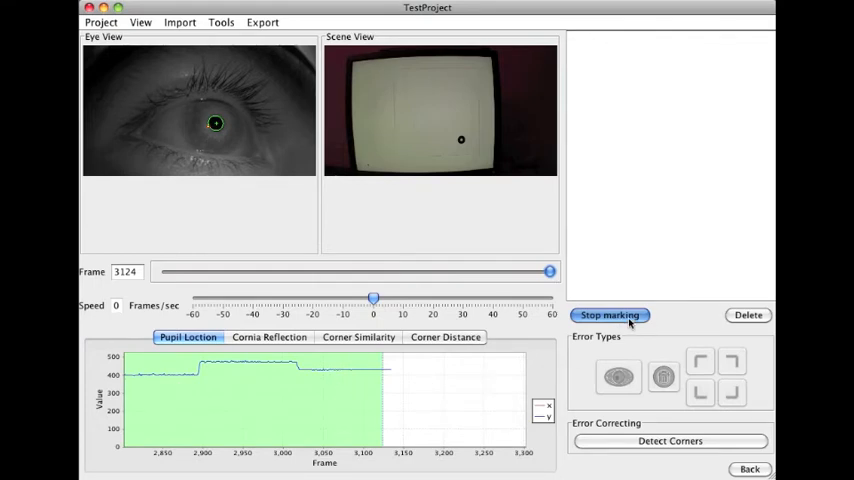
Stop marking to log the 1102–3124 span and accept the default corner-hint storage location
click(608, 316)
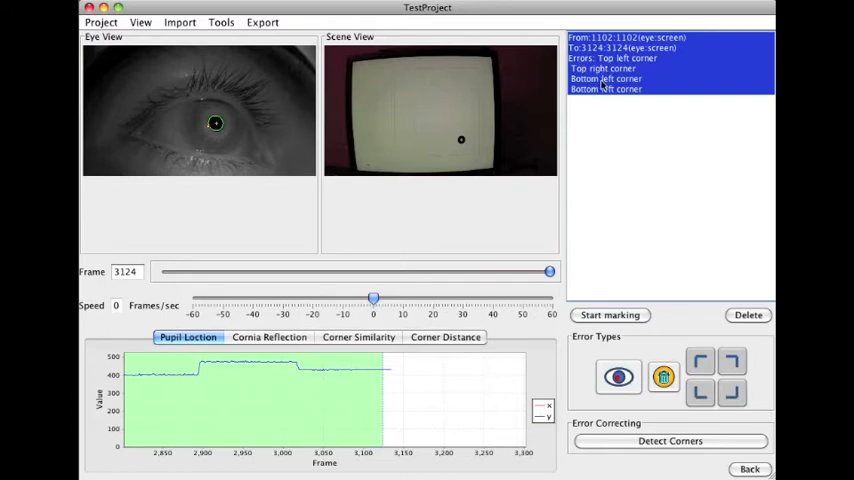
mouse_move(612, 200)
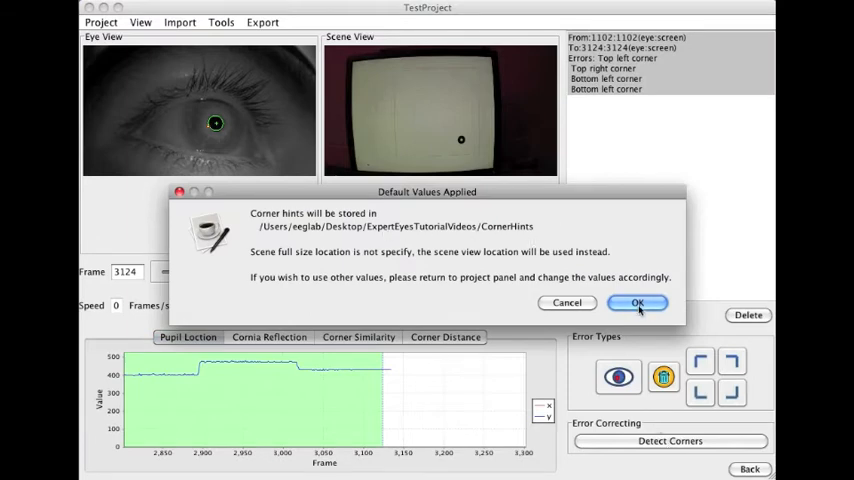
click(636, 304)
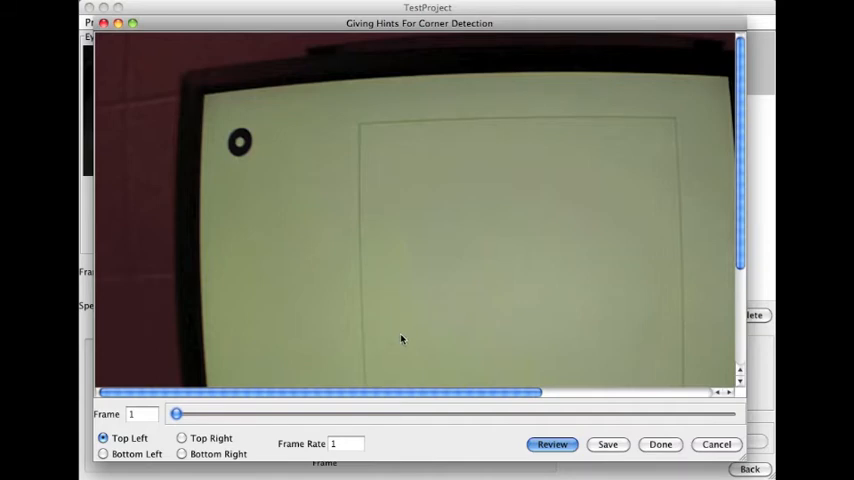
mouse_move(298, 398)
text(50)
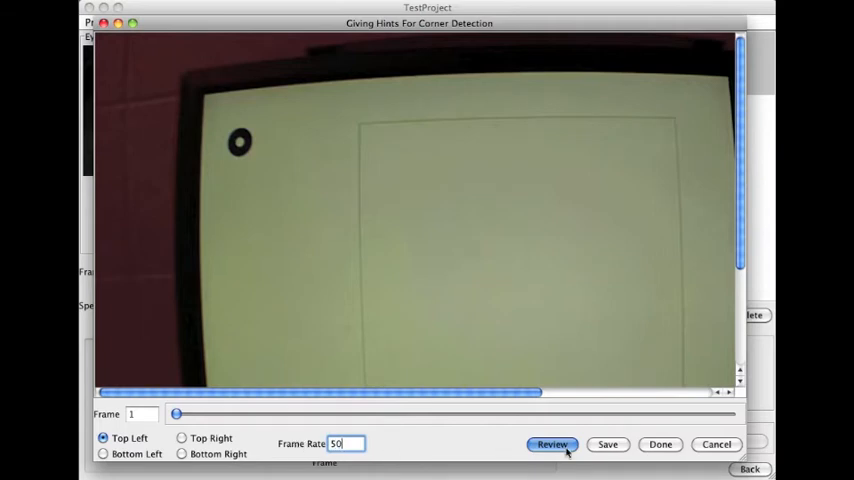
mouse_move(516, 450)
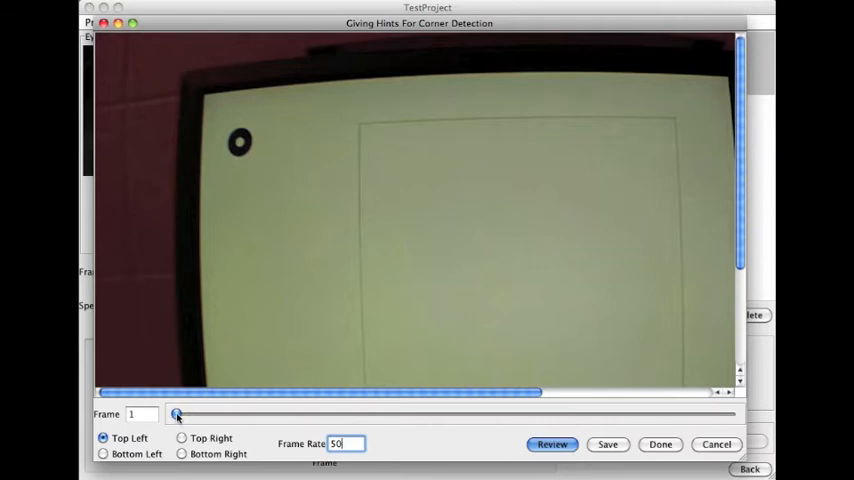
Skim the hint video through about frame 1903 and return to frame 1
drag(176, 414, 260, 414)
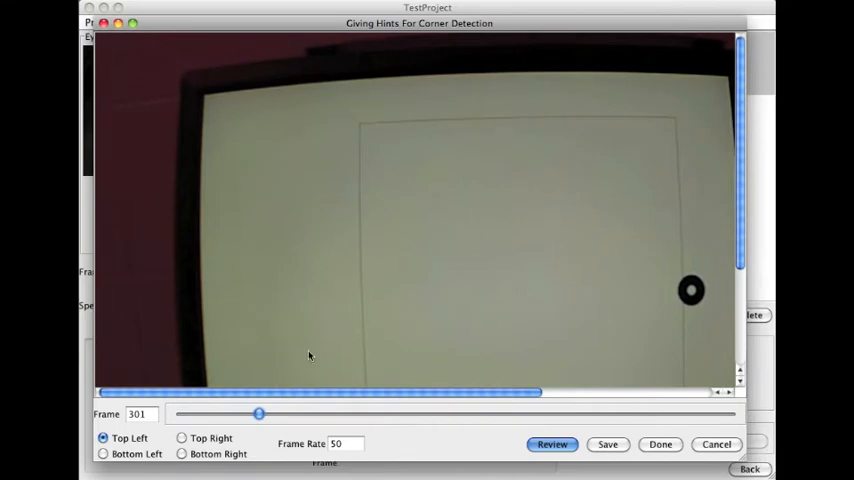
drag(258, 414, 496, 414)
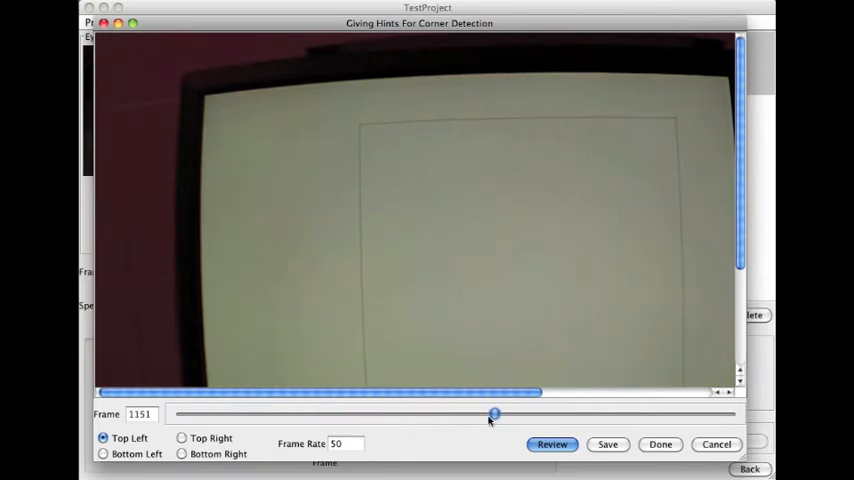
drag(496, 414, 704, 414)
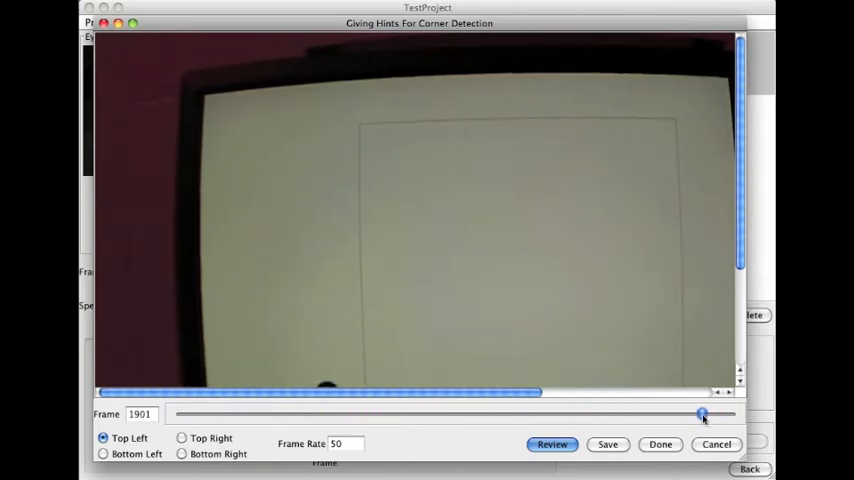
drag(702, 412, 176, 412)
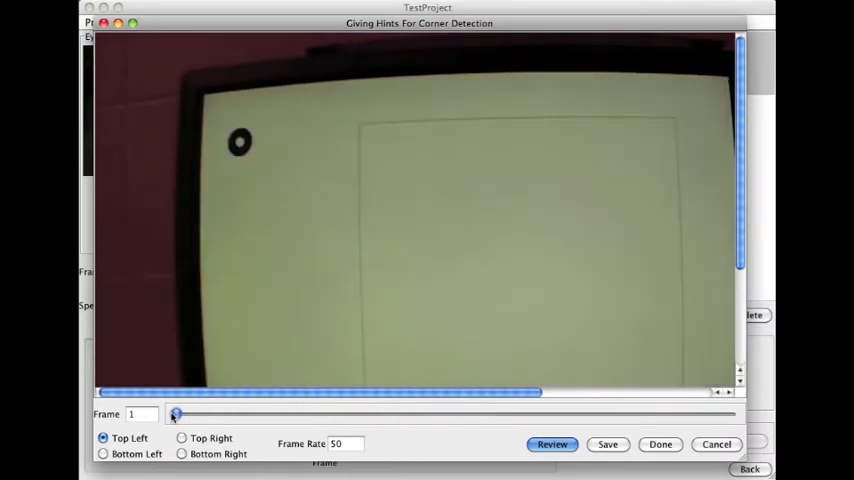
mouse_move(288, 428)
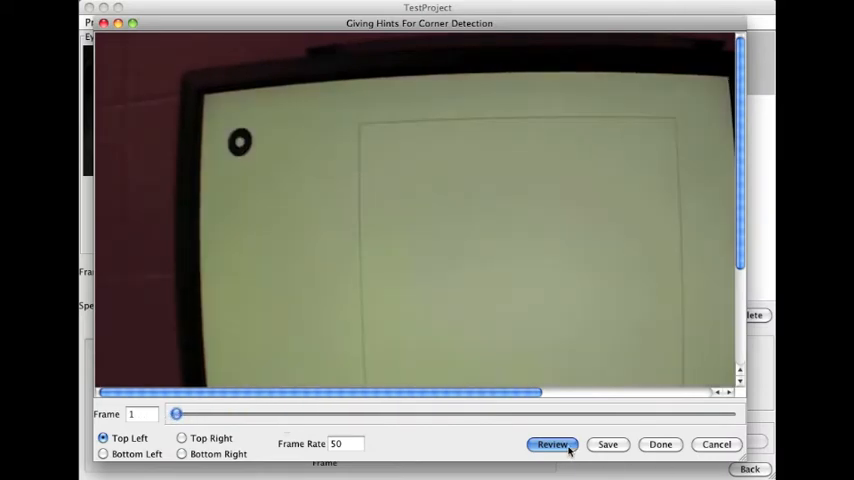
Place and confirm the search box over the screen's top-left corner on frame 1
click(552, 444)
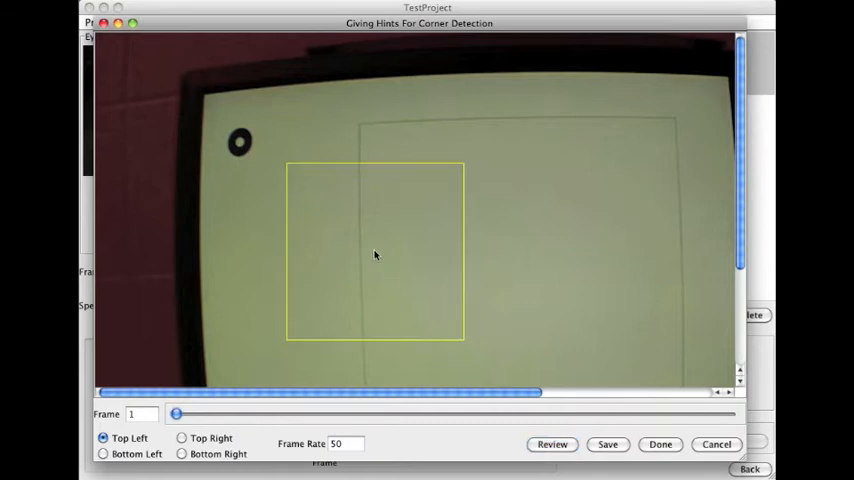
drag(376, 250, 320, 164)
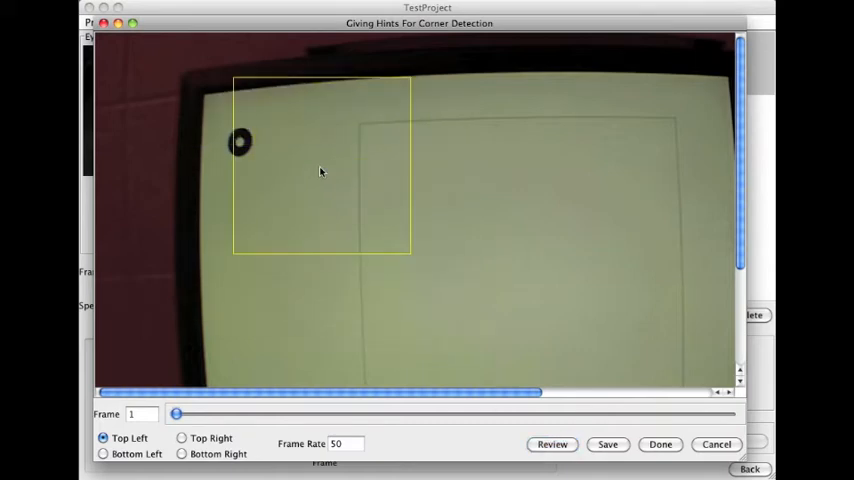
drag(320, 170, 230, 140)
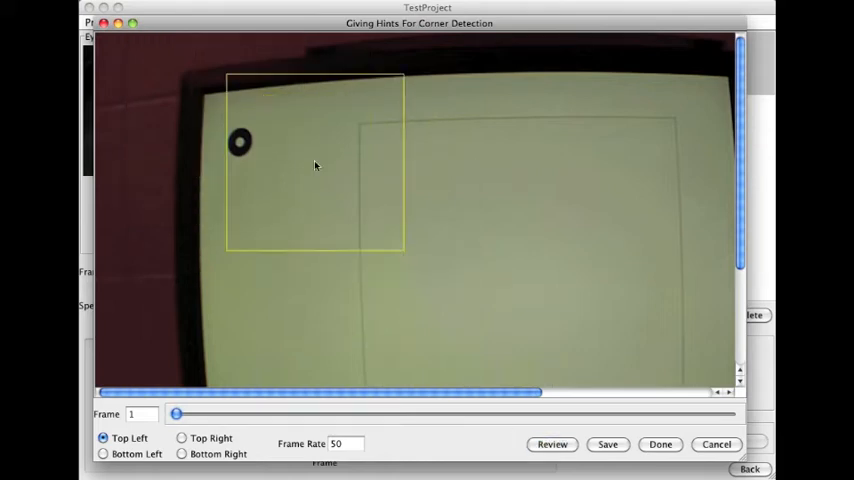
drag(316, 164, 210, 144)
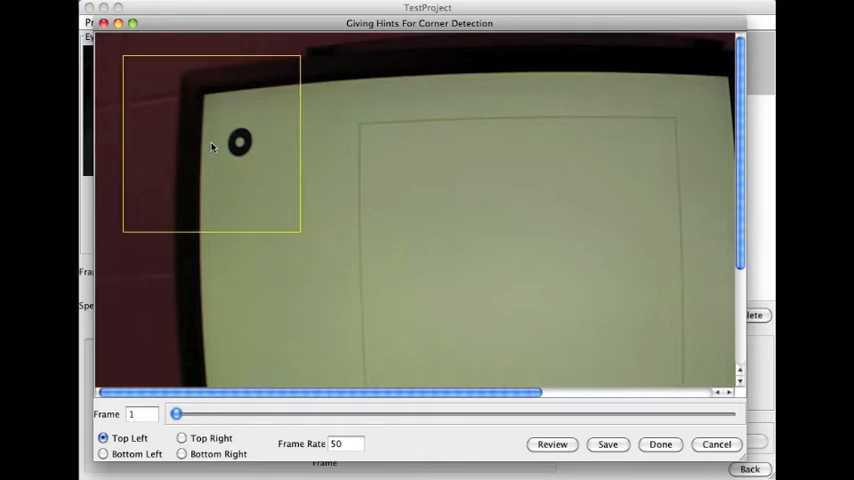
click(552, 444)
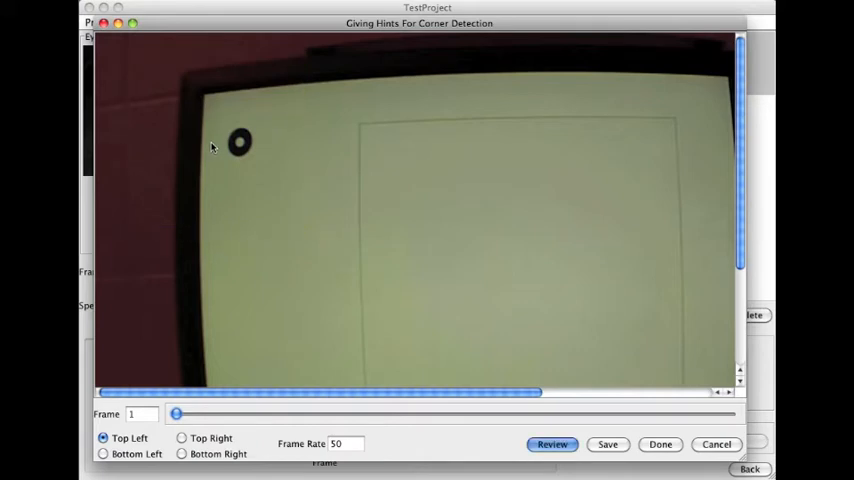
drag(124, 56, 300, 230)
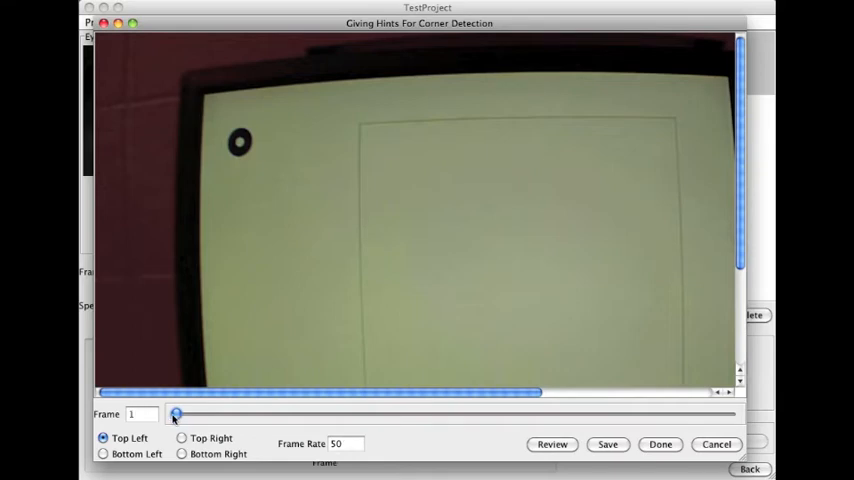
Check the top-left region across the video at frame rate 100 and return to frame 1
drag(176, 412, 190, 412)
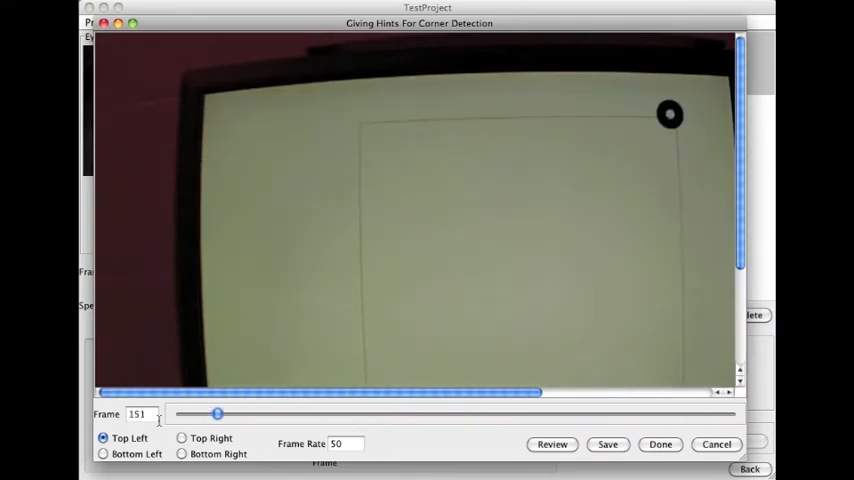
drag(216, 412, 314, 412)
text(100)
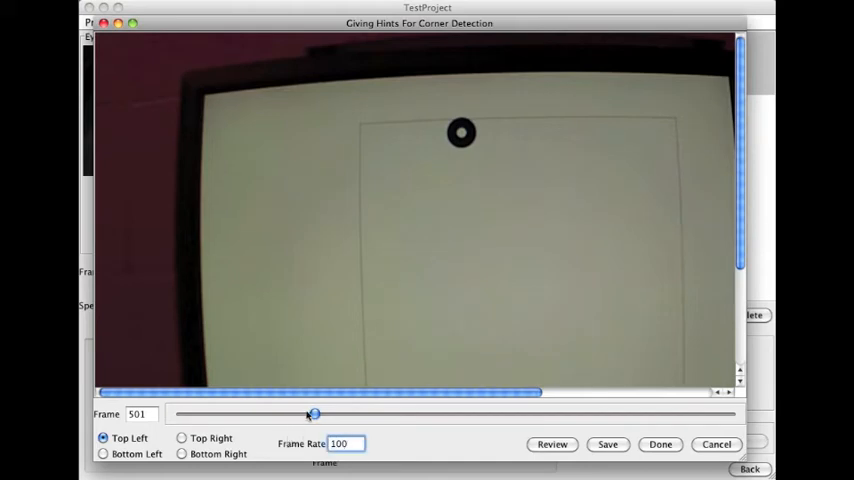
drag(312, 414, 288, 414)
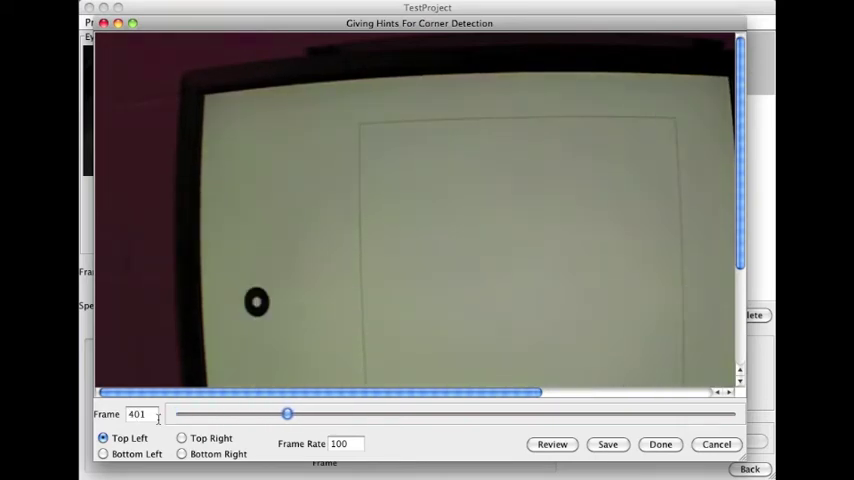
drag(288, 412, 368, 412)
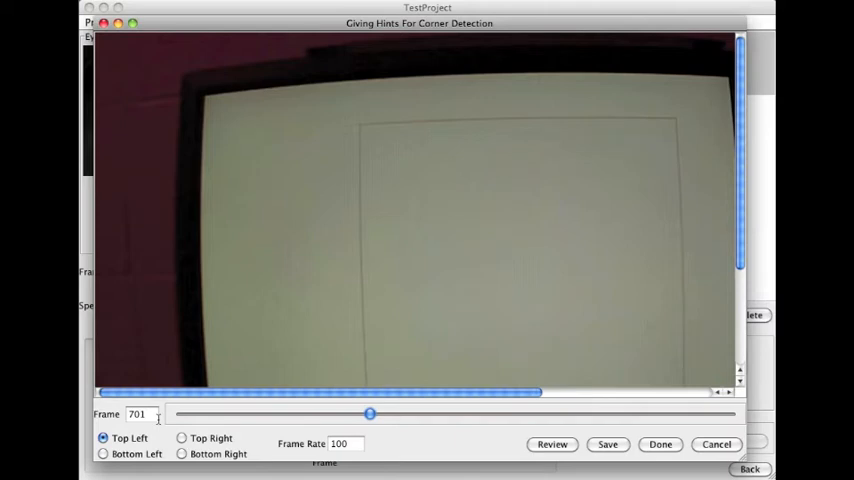
drag(178, 84, 356, 264)
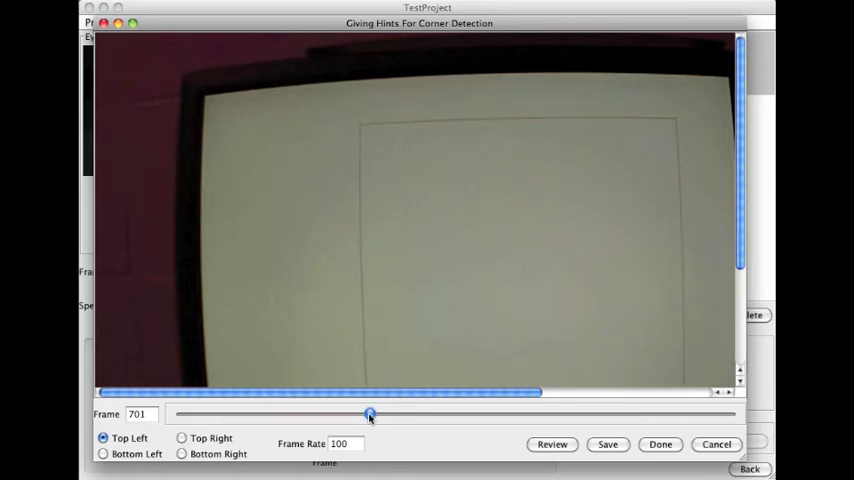
drag(370, 414, 396, 414)
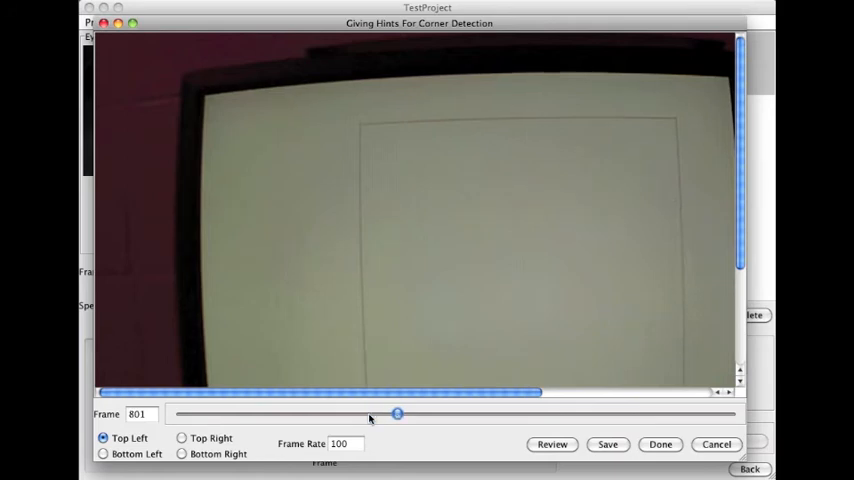
drag(396, 412, 646, 412)
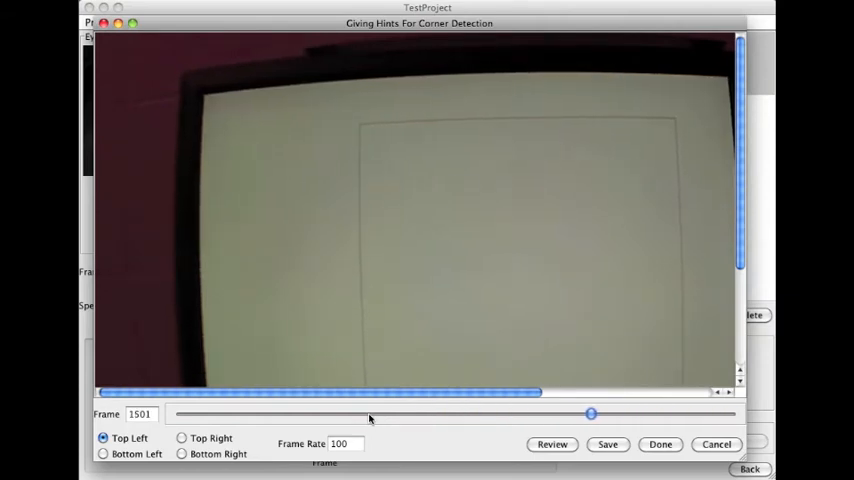
drag(592, 412, 288, 412)
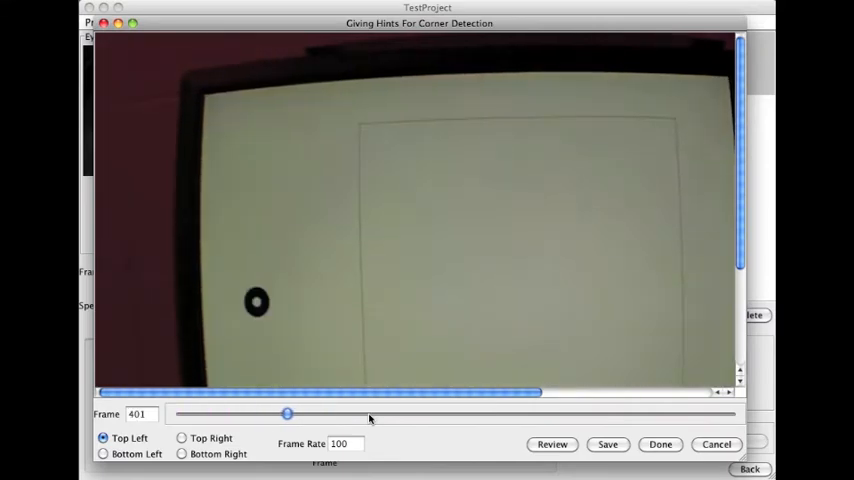
drag(288, 414, 508, 414)
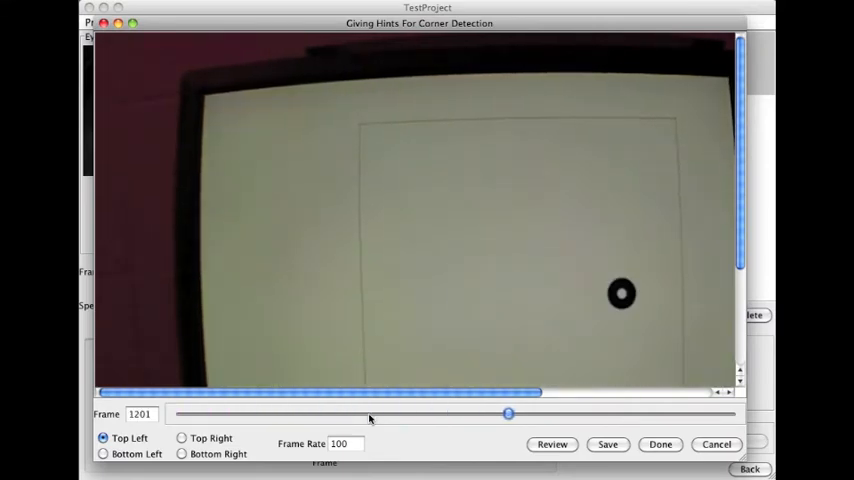
drag(508, 412, 646, 412)
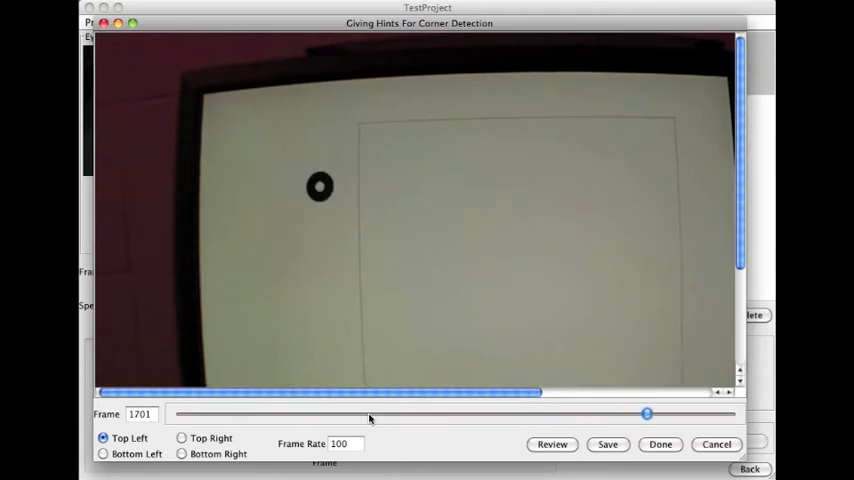
drag(646, 412, 730, 412)
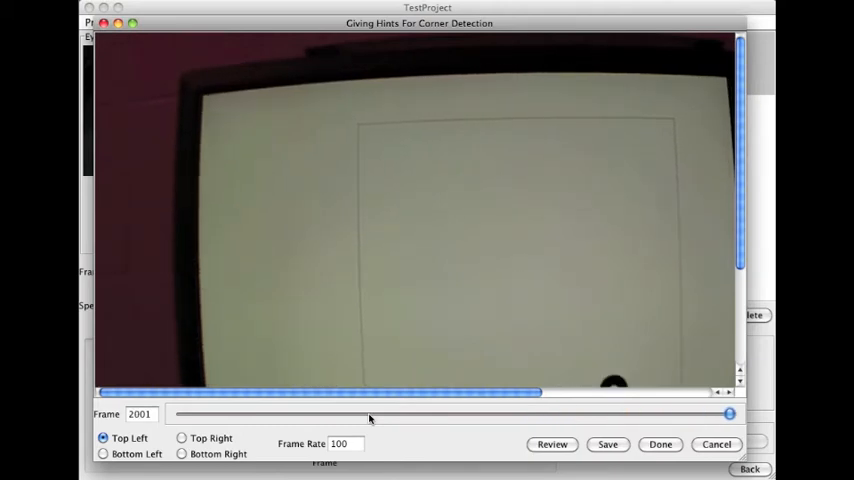
drag(730, 412, 480, 412)
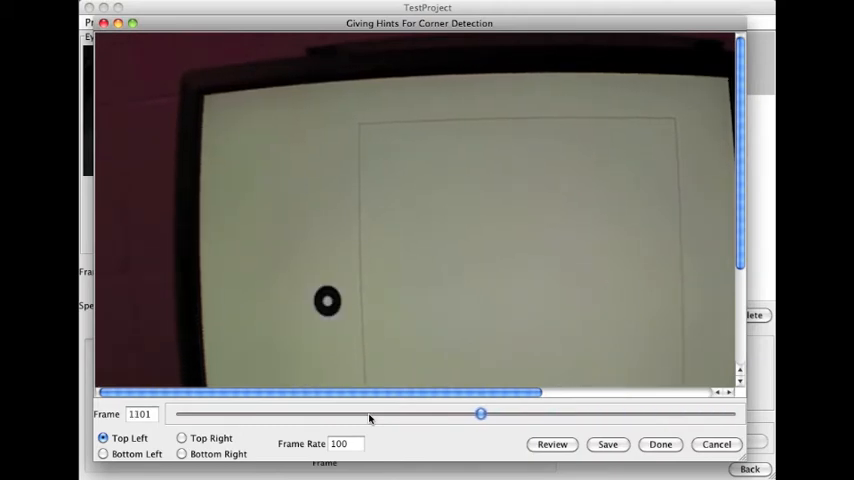
drag(480, 412, 232, 412)
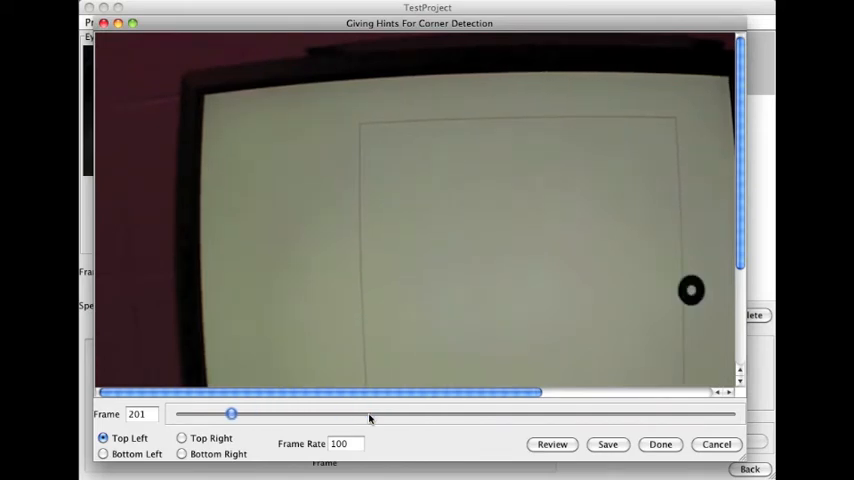
drag(232, 412, 176, 412)
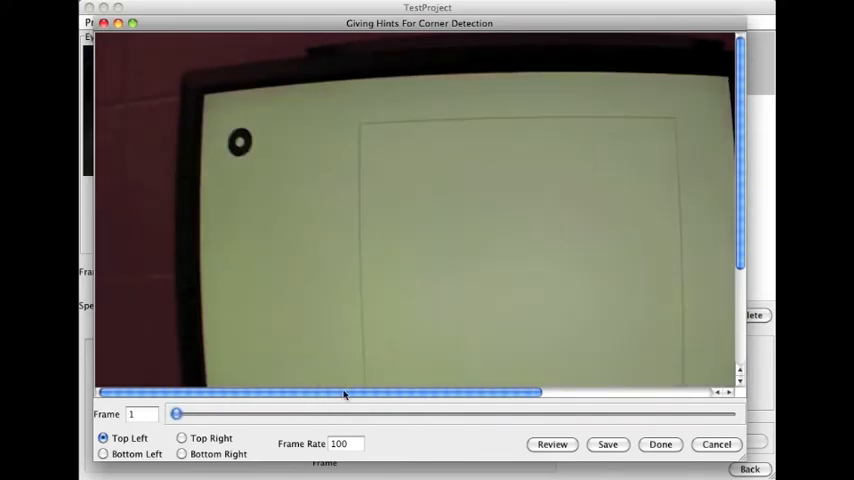
Redraw the top-left search area, verify it through frame 2001, and select Top Right
drag(136, 40, 312, 218)
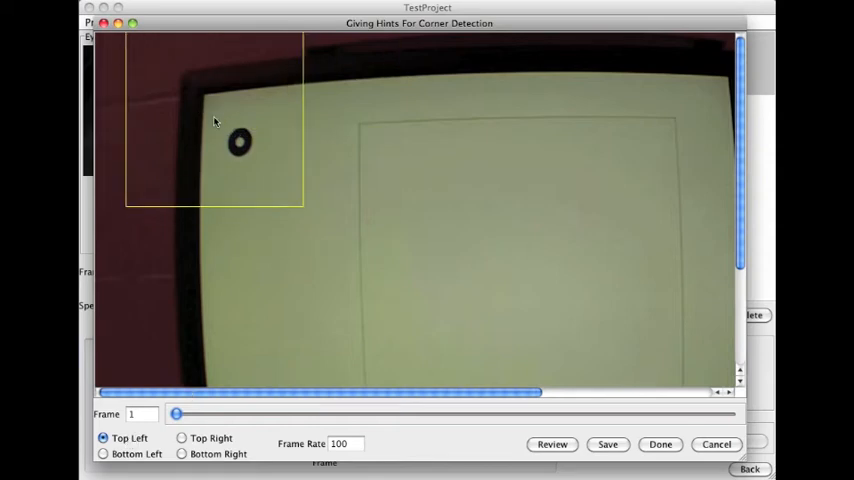
drag(176, 412, 232, 412)
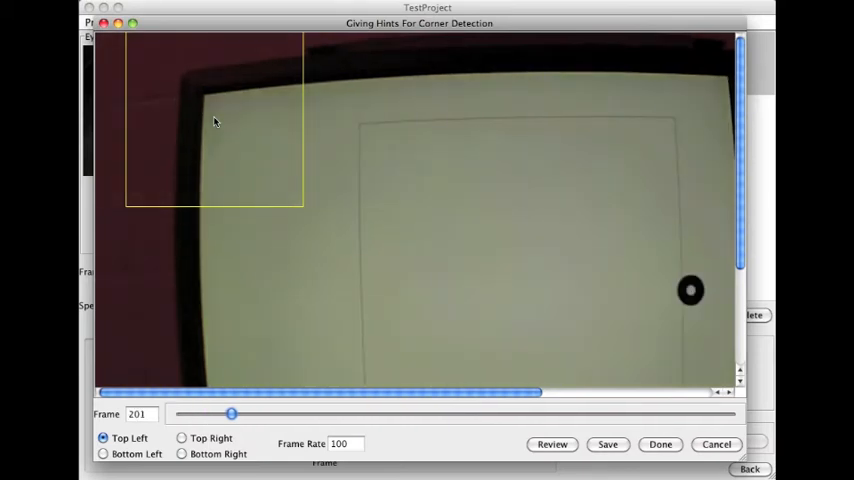
drag(232, 414, 370, 414)
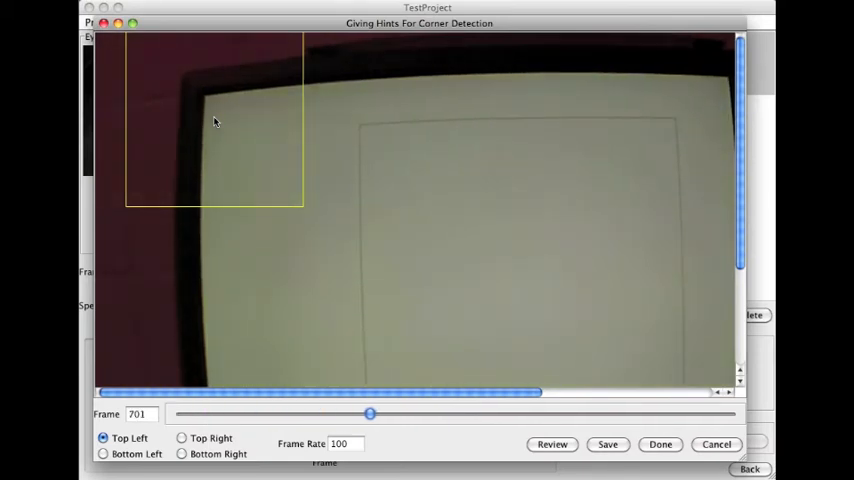
drag(370, 414, 508, 414)
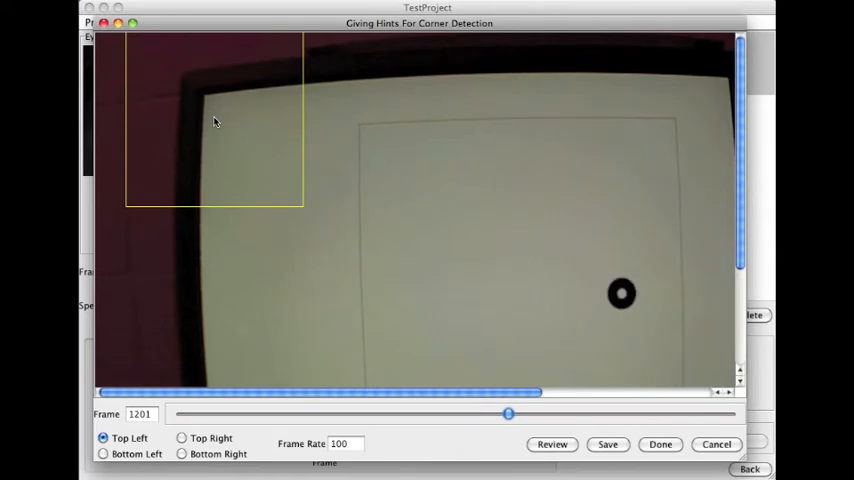
drag(508, 412, 674, 412)
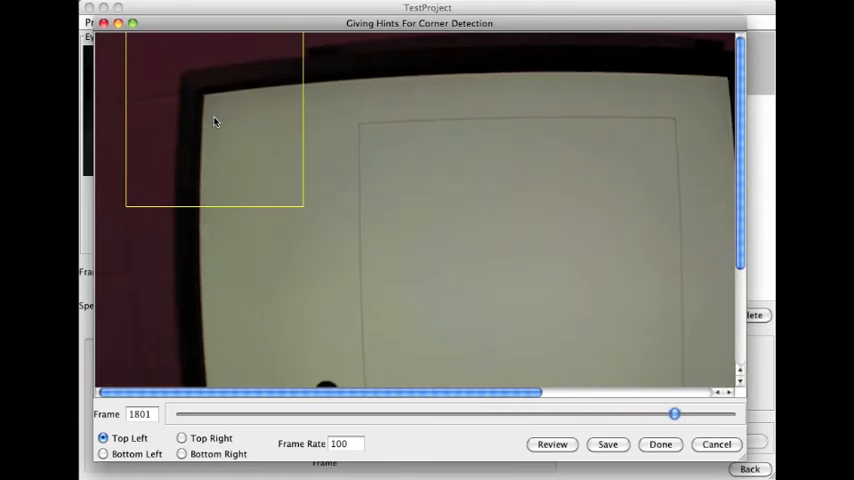
drag(676, 412, 730, 412)
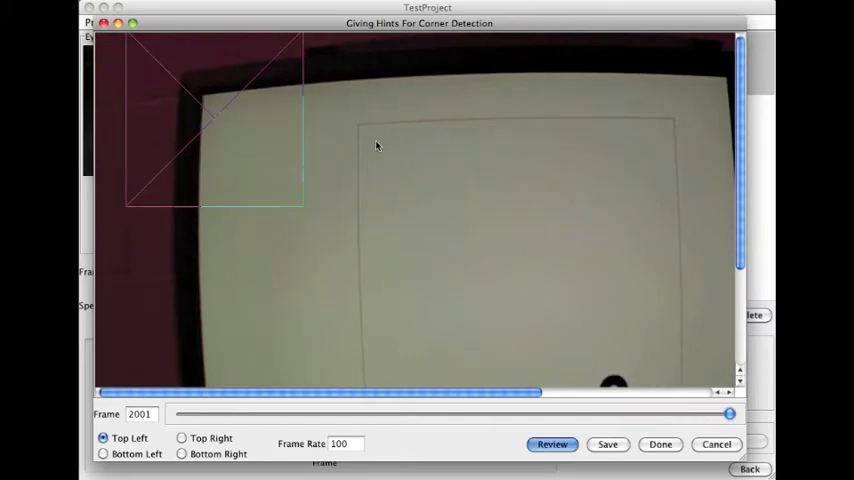
mouse_move(516, 192)
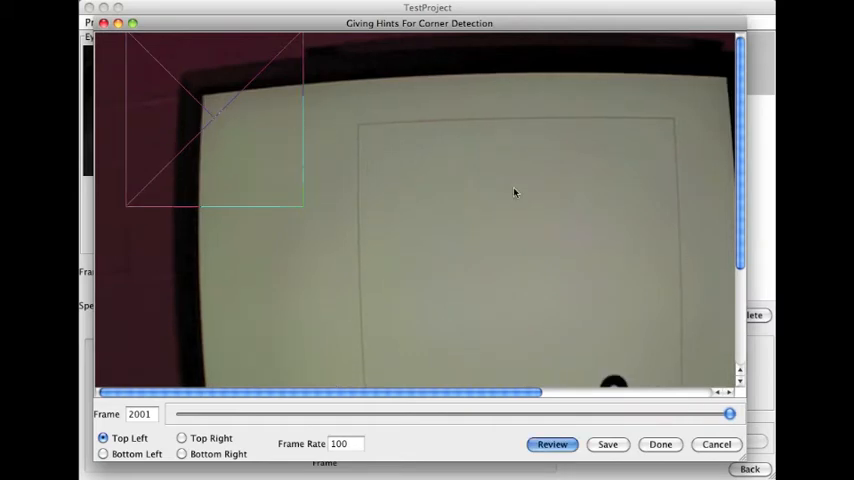
click(552, 444)
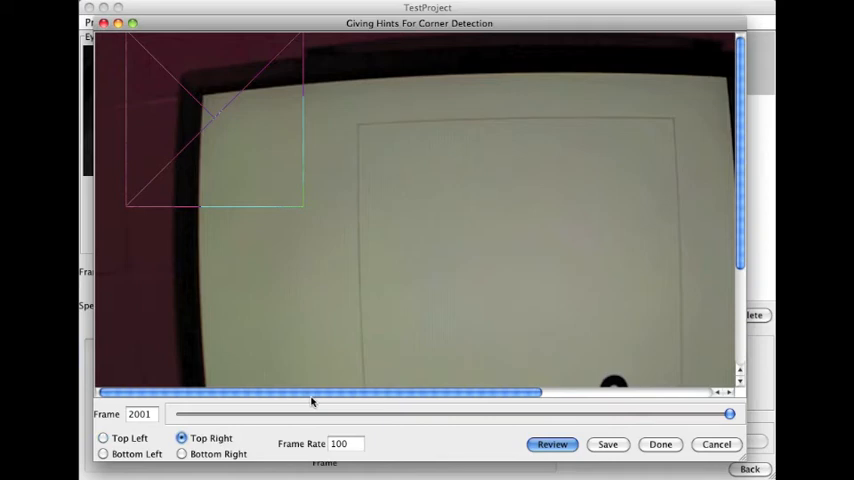
Draw the top-right corner search box and scrub back to frame 1 to review it
drag(310, 392, 418, 392)
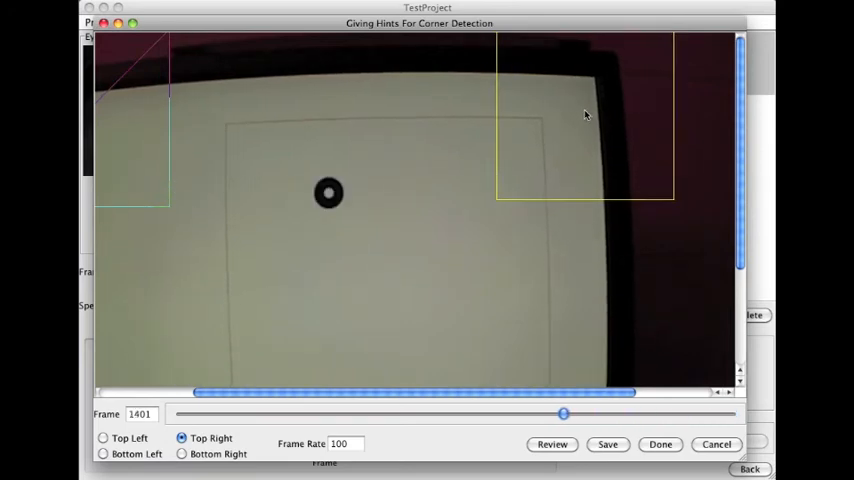
drag(564, 412, 288, 412)
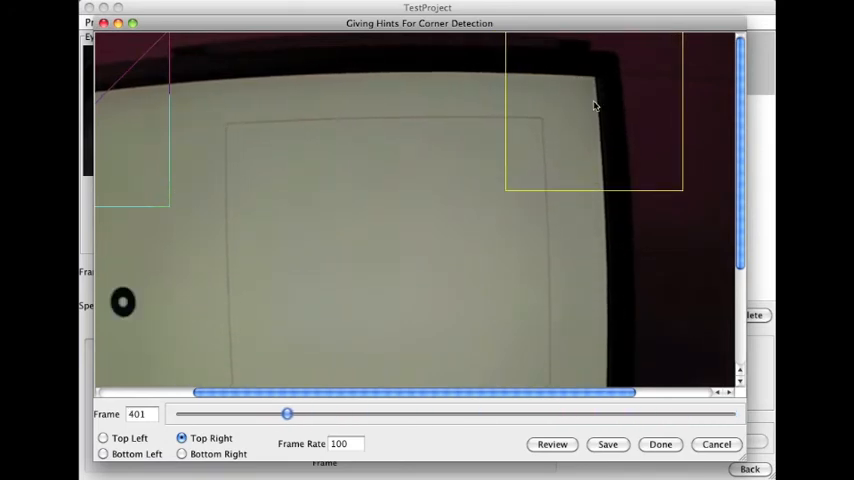
drag(288, 412, 176, 412)
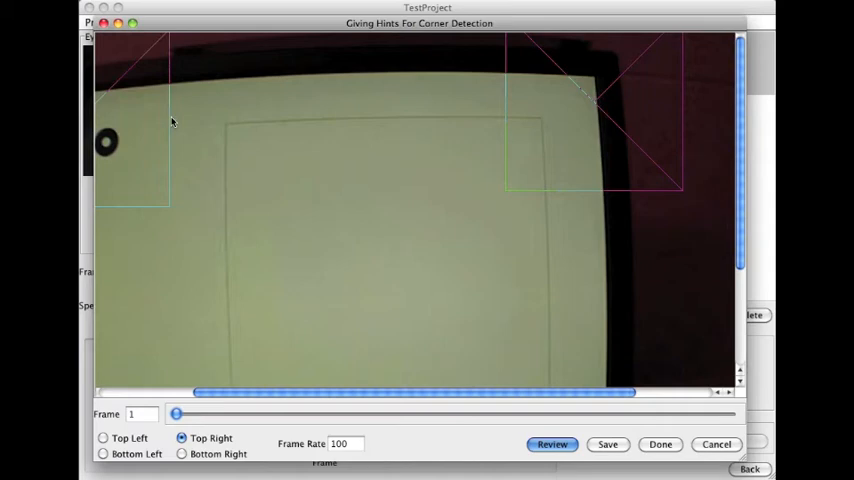
mouse_move(548, 128)
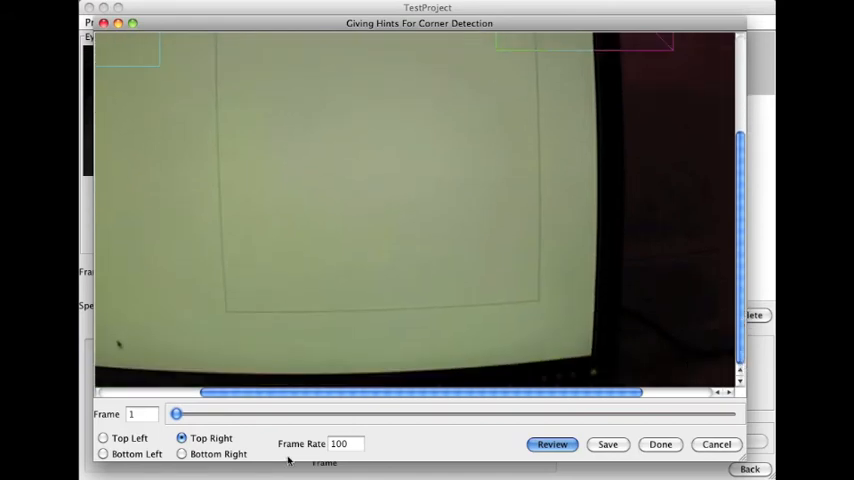
Select Bottom Right, check its region through frame 2001, and review the regions set so far
click(182, 454)
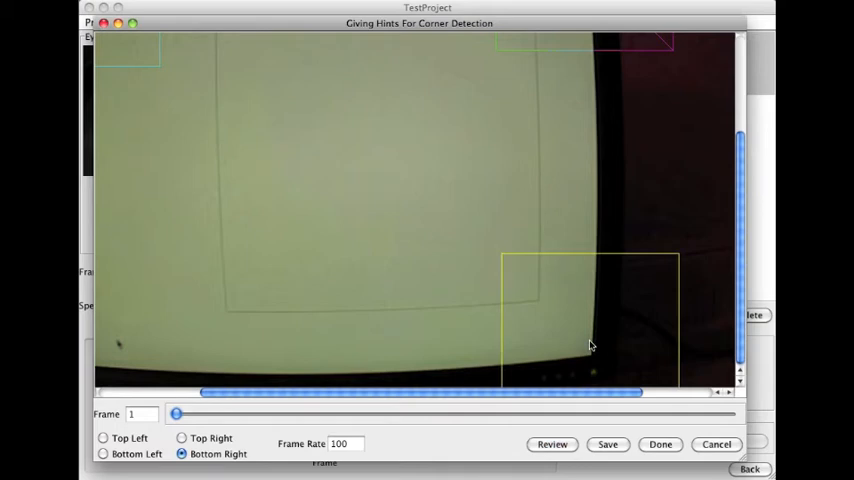
drag(176, 412, 204, 412)
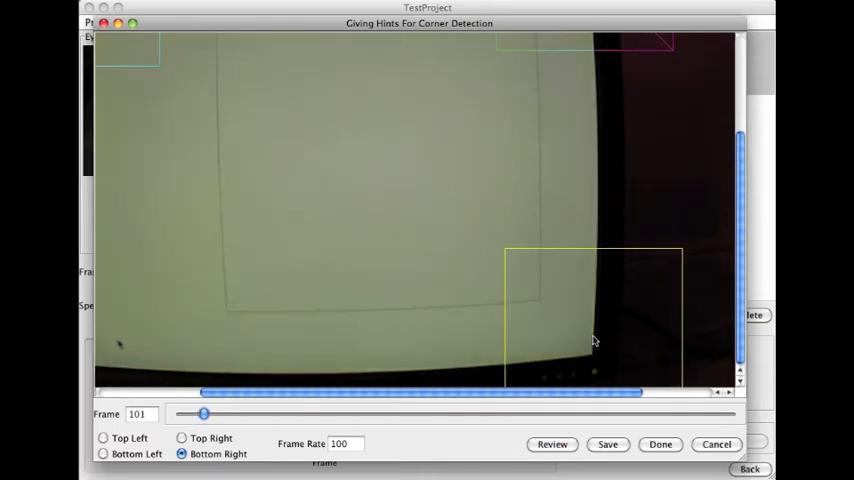
drag(204, 412, 480, 412)
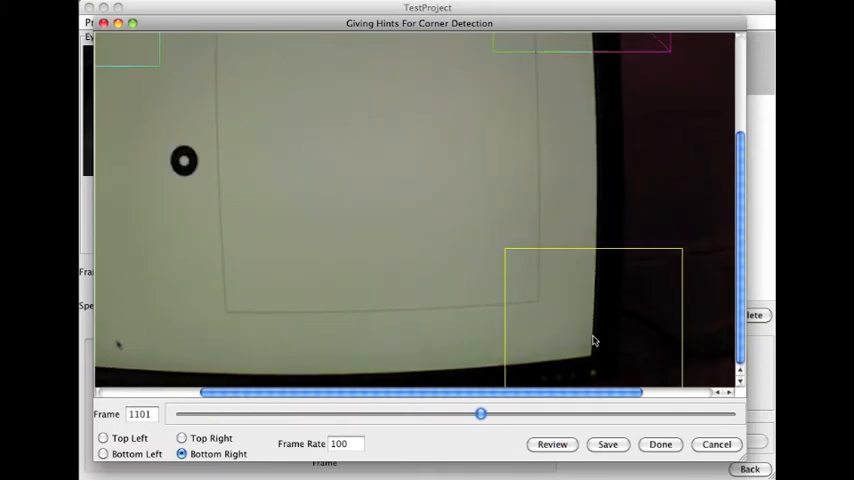
drag(480, 412, 730, 412)
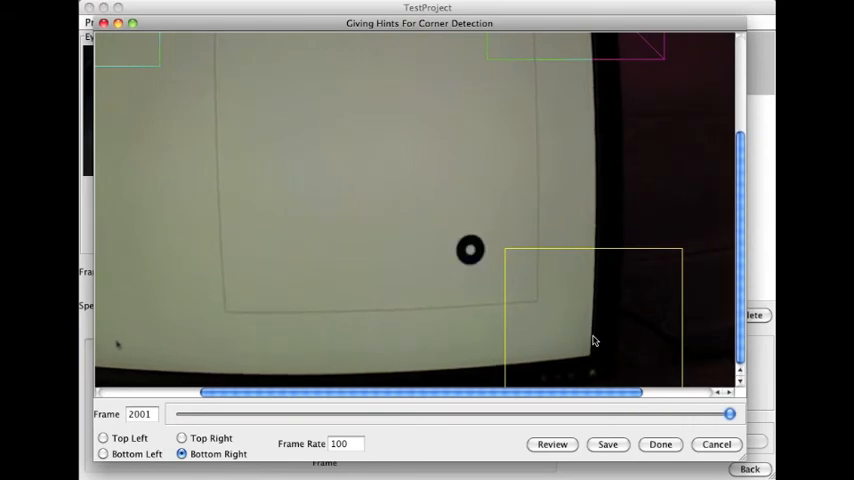
click(552, 444)
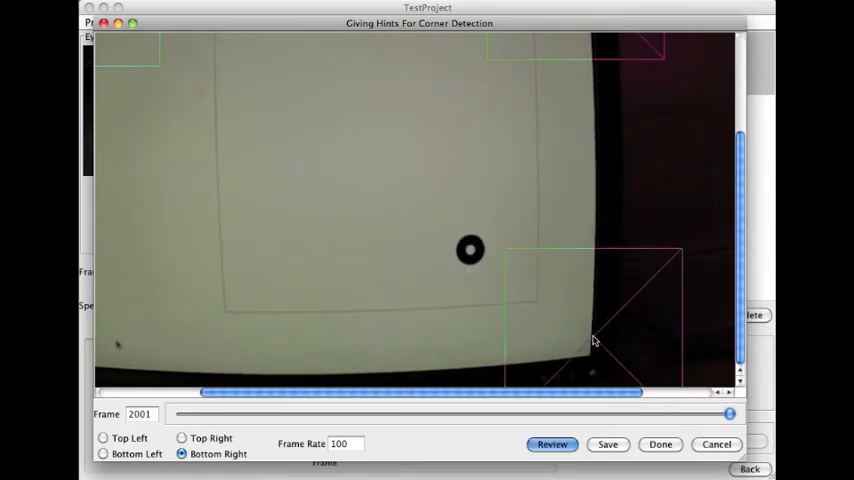
mouse_move(448, 314)
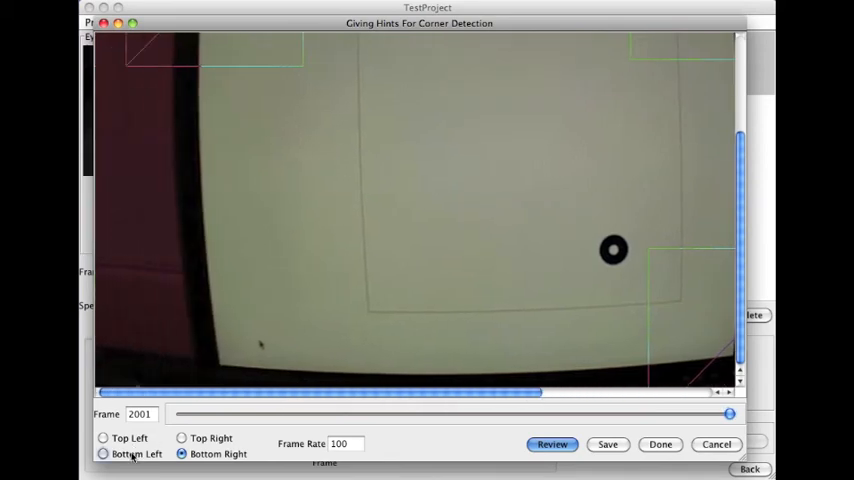
Select Bottom Left and scrub its region back to frame 1 for review
click(104, 452)
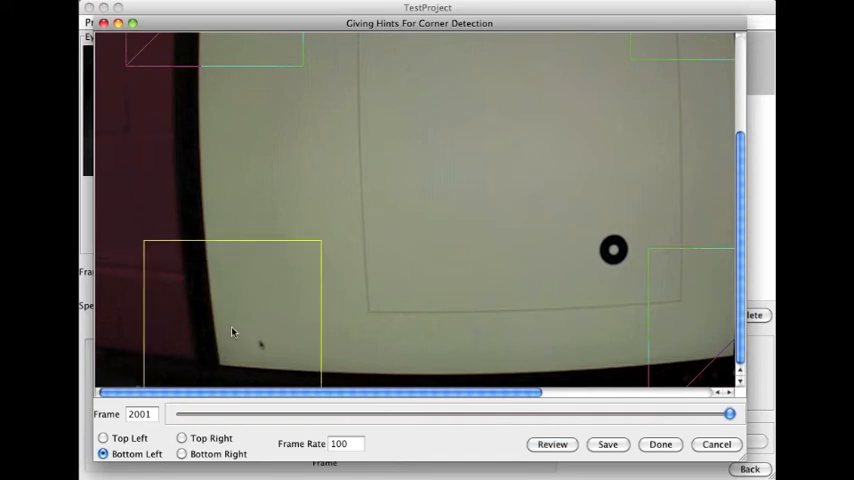
drag(730, 412, 620, 412)
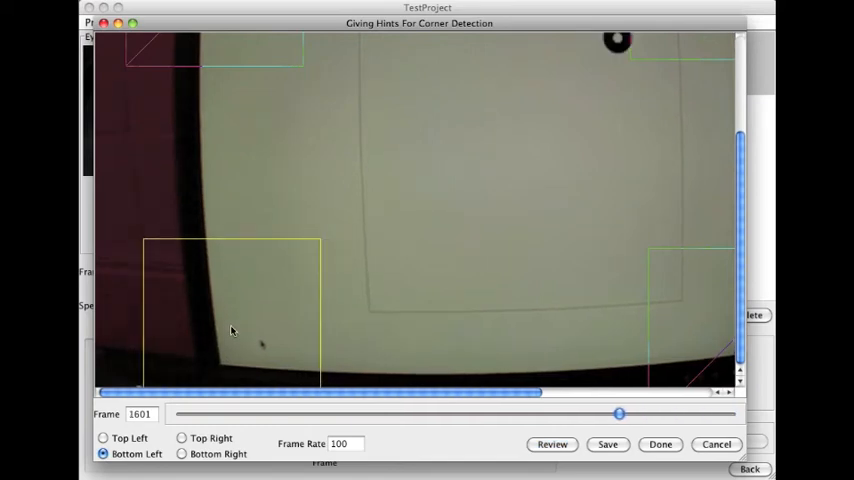
drag(620, 412, 288, 412)
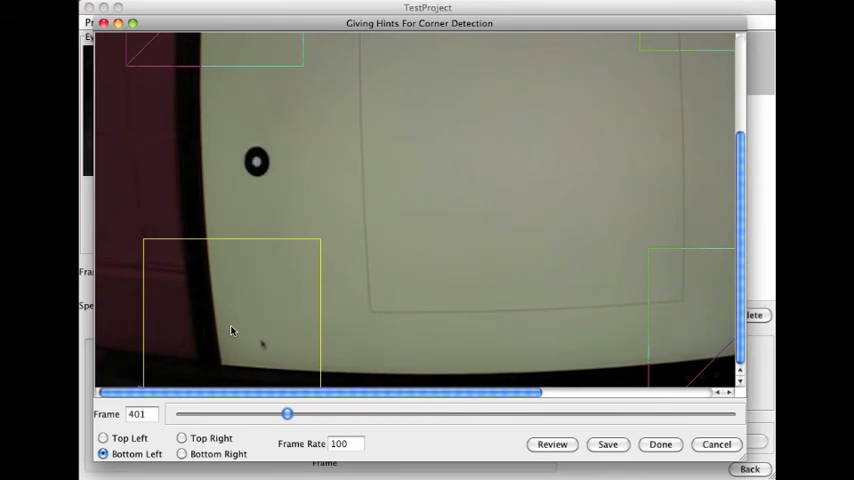
drag(288, 412, 176, 412)
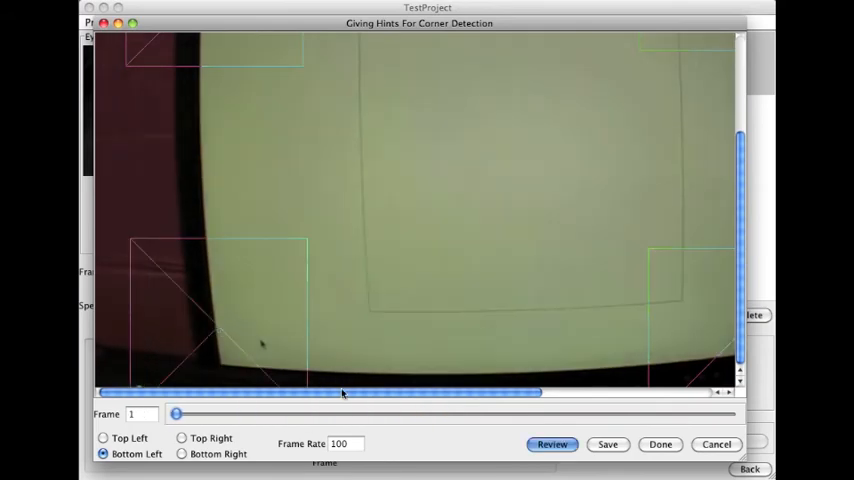
mouse_move(312, 404)
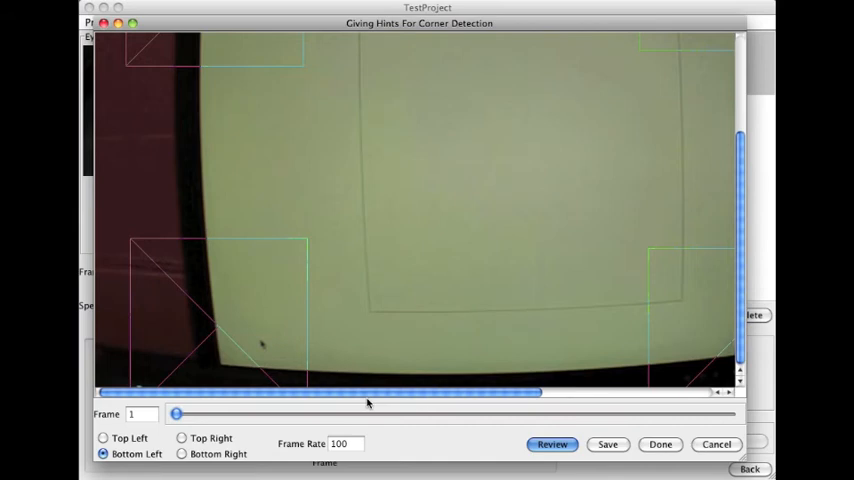
mouse_move(596, 414)
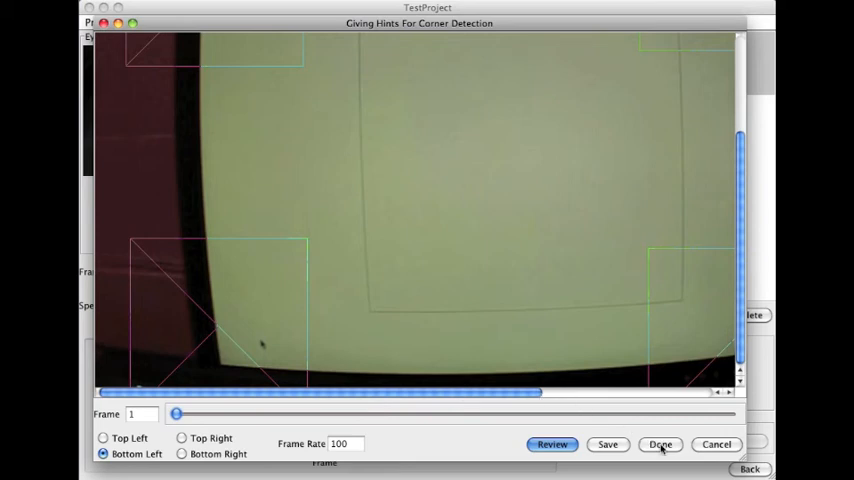
Finish the corner hints with Done and confirm saving the search regions
click(660, 444)
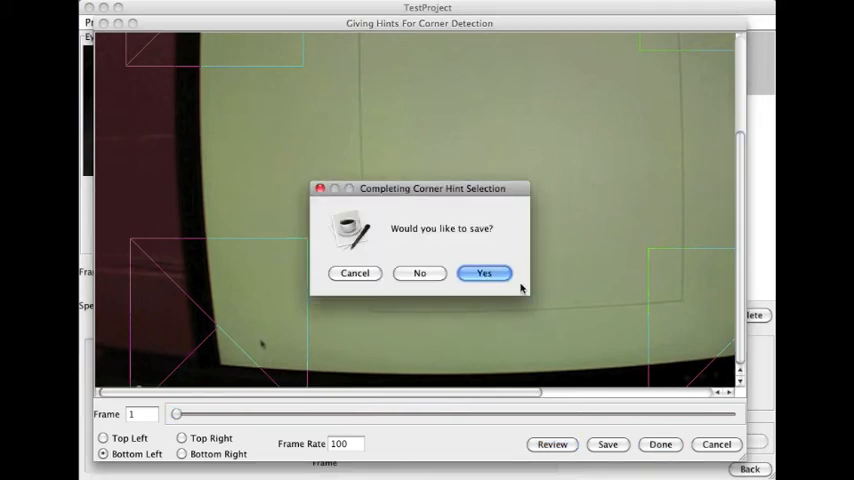
click(484, 272)
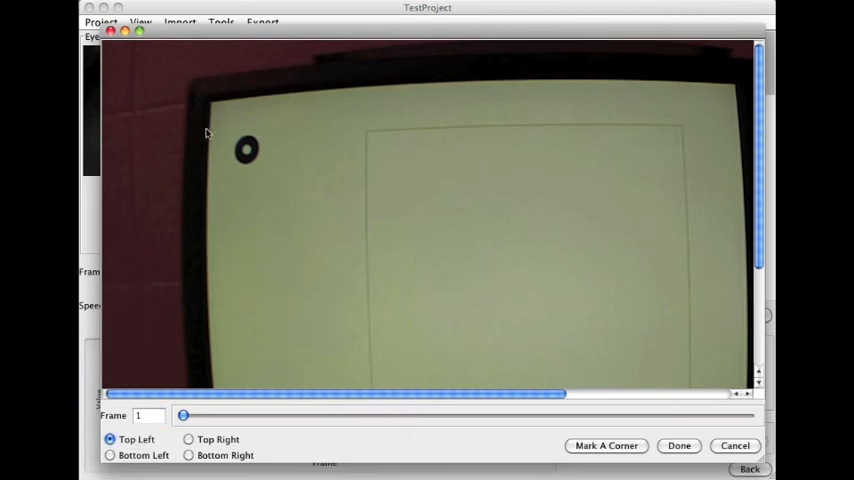
Mark the screen's top-left corner hint on frame 1 in the magnified zoom view
click(188, 440)
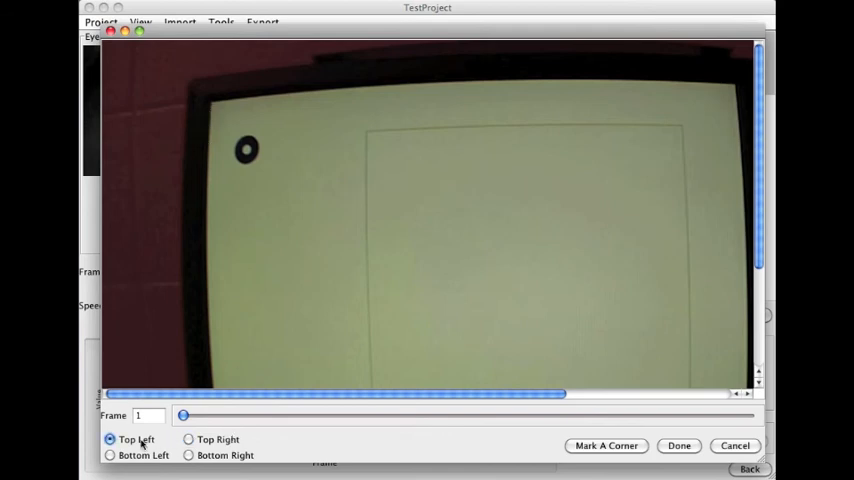
mouse_move(212, 108)
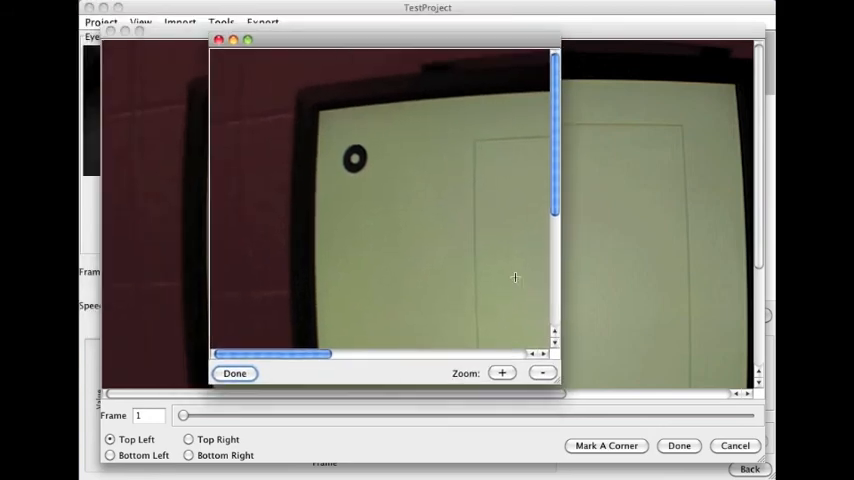
click(500, 372)
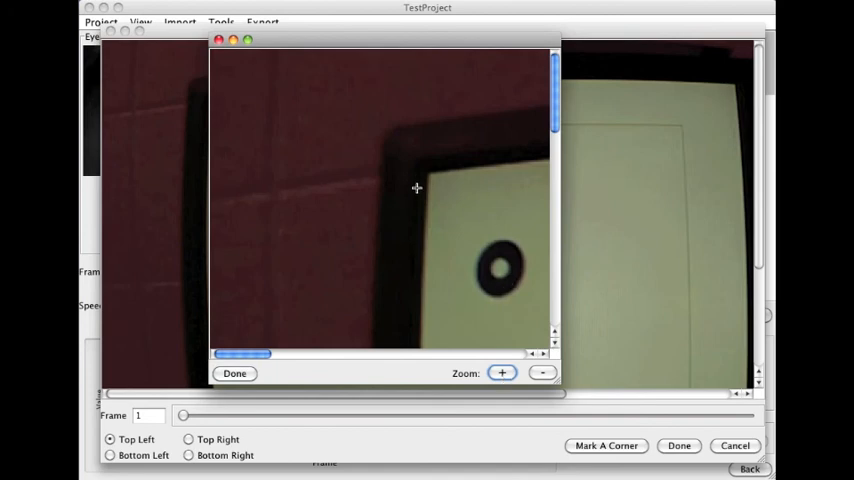
mouse_move(428, 172)
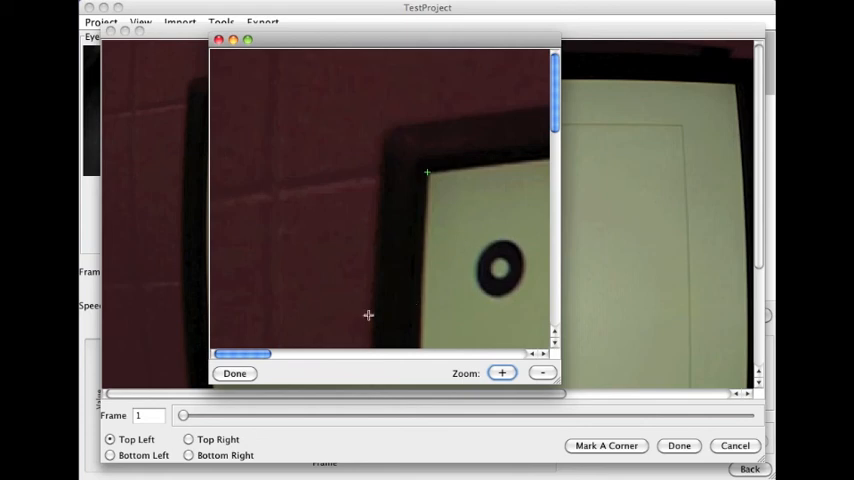
click(234, 372)
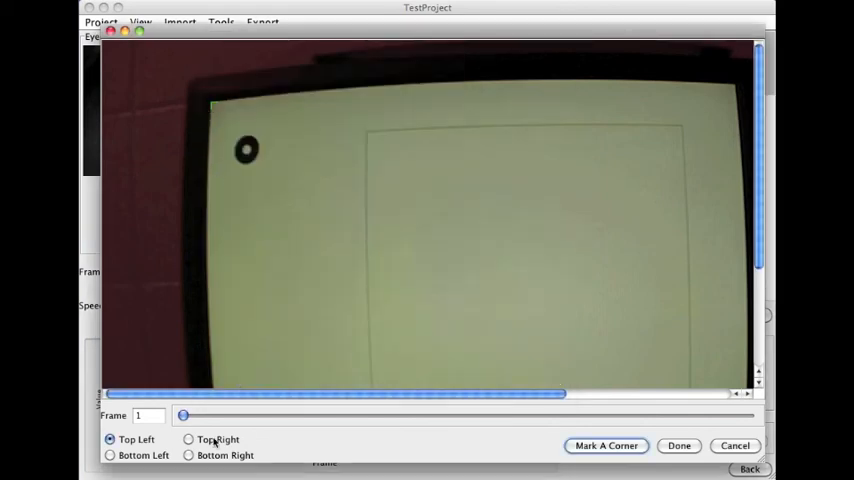
Mark the top-right screen corner hint via Mark A Corner
click(188, 440)
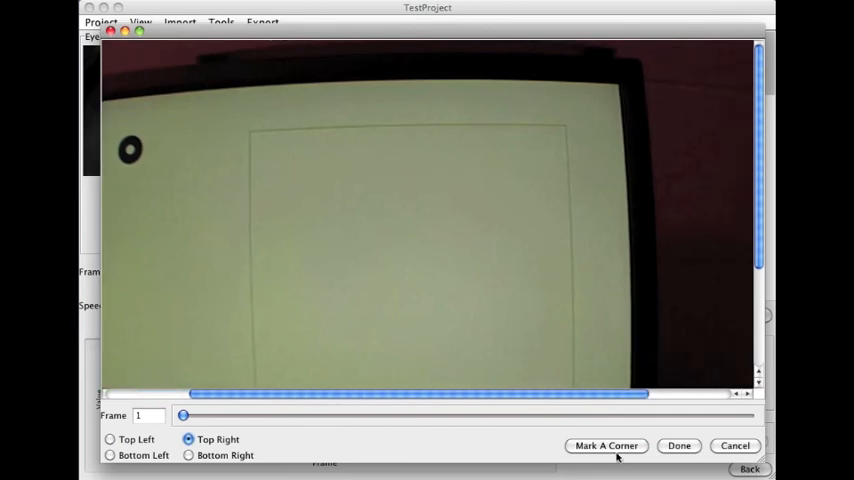
click(606, 444)
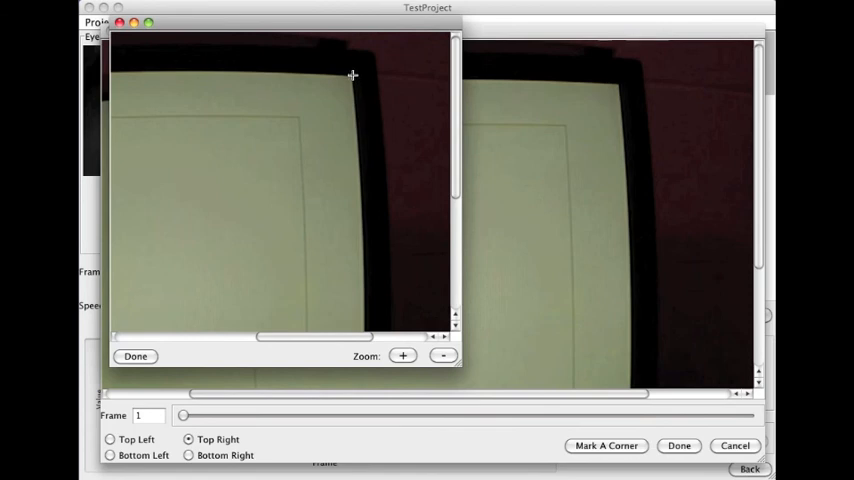
click(136, 356)
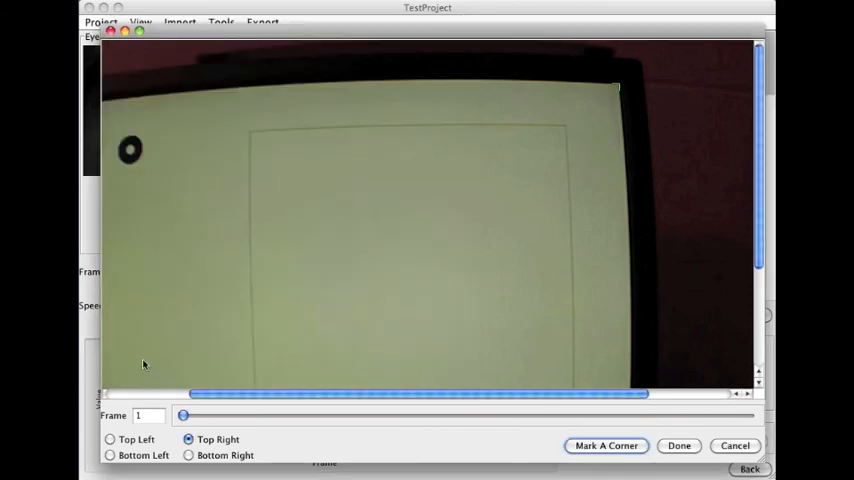
Mark the bottom-left screen corner hint in the zoom window
click(188, 456)
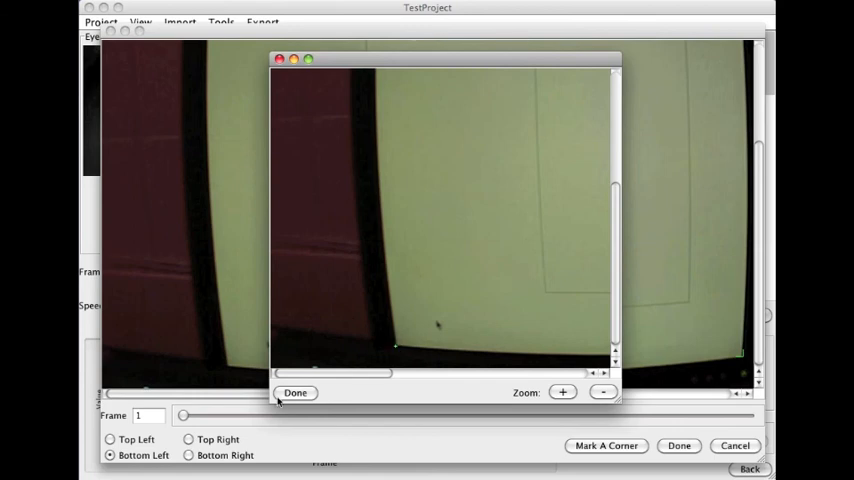
click(296, 392)
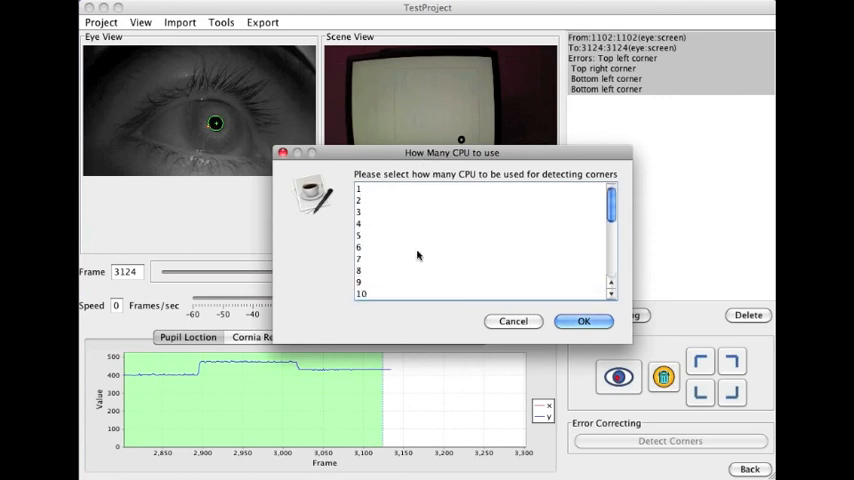
Choose 24 CPUs in the How Many CPU dialog and start corner detection
scroll(down, 3)
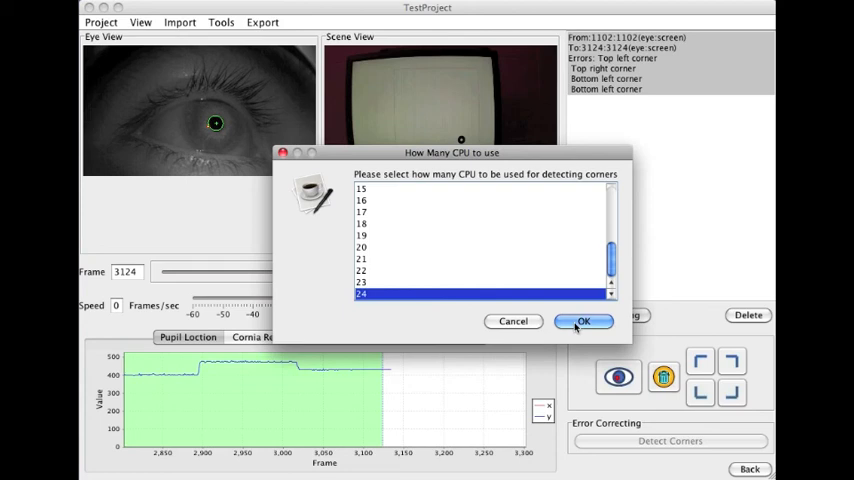
click(584, 320)
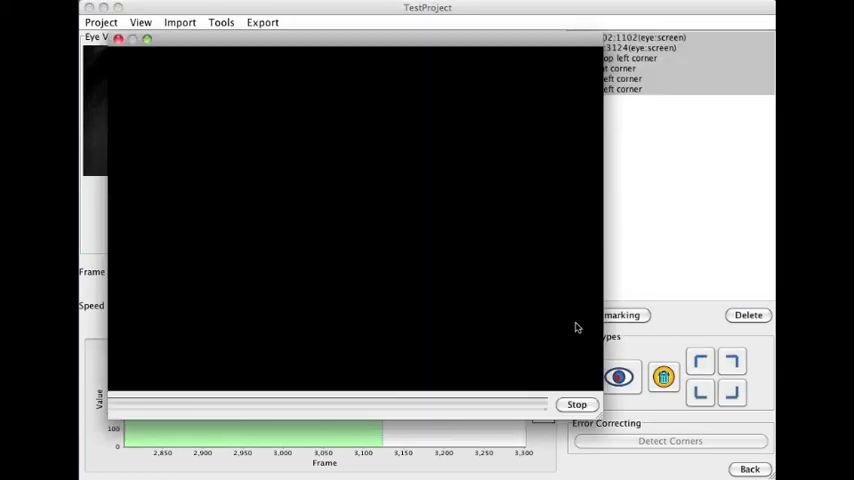
mouse_move(668, 328)
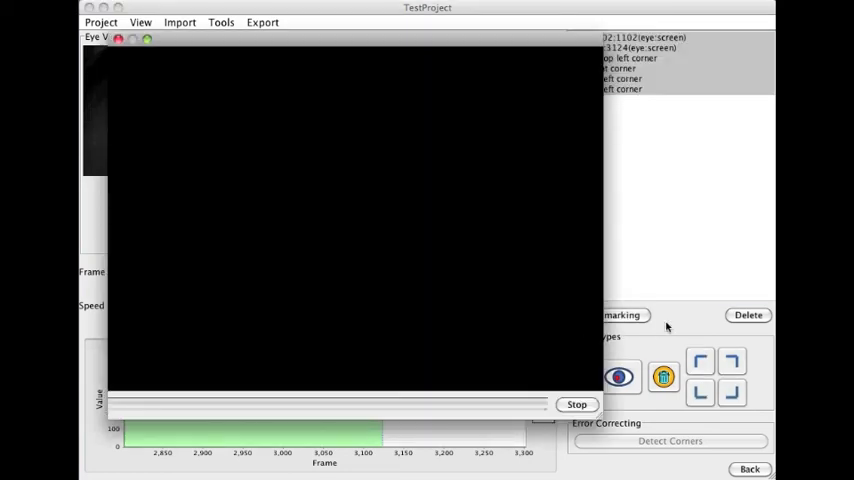